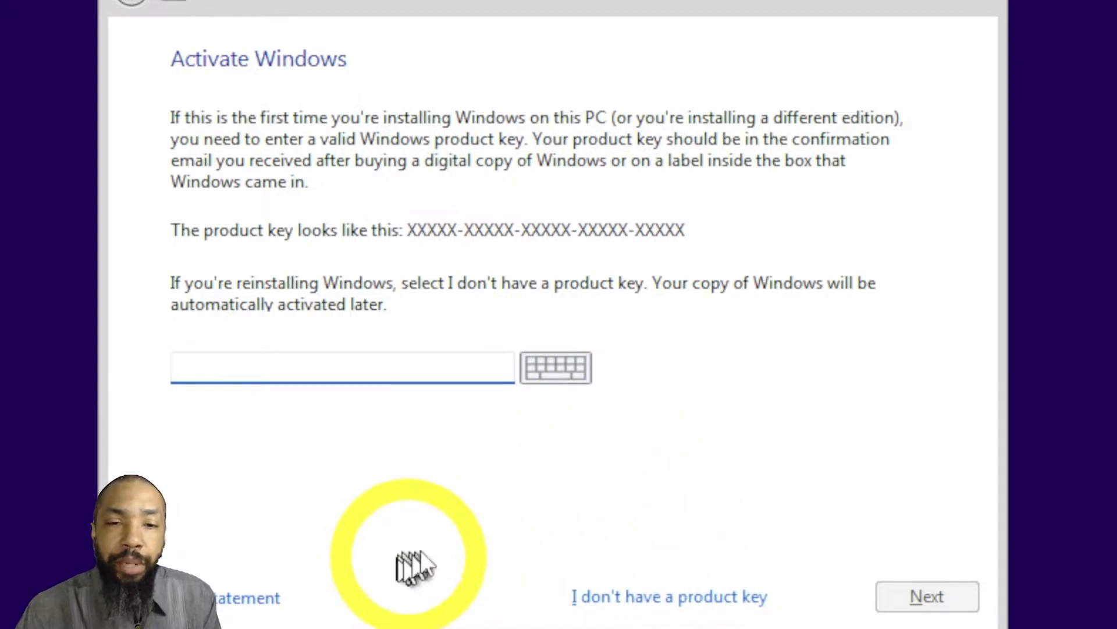
Step: Skip the product key and continue with Windows 11 Pro as the edition to install
{"action": "left_click", "coordinate": [668, 596]}
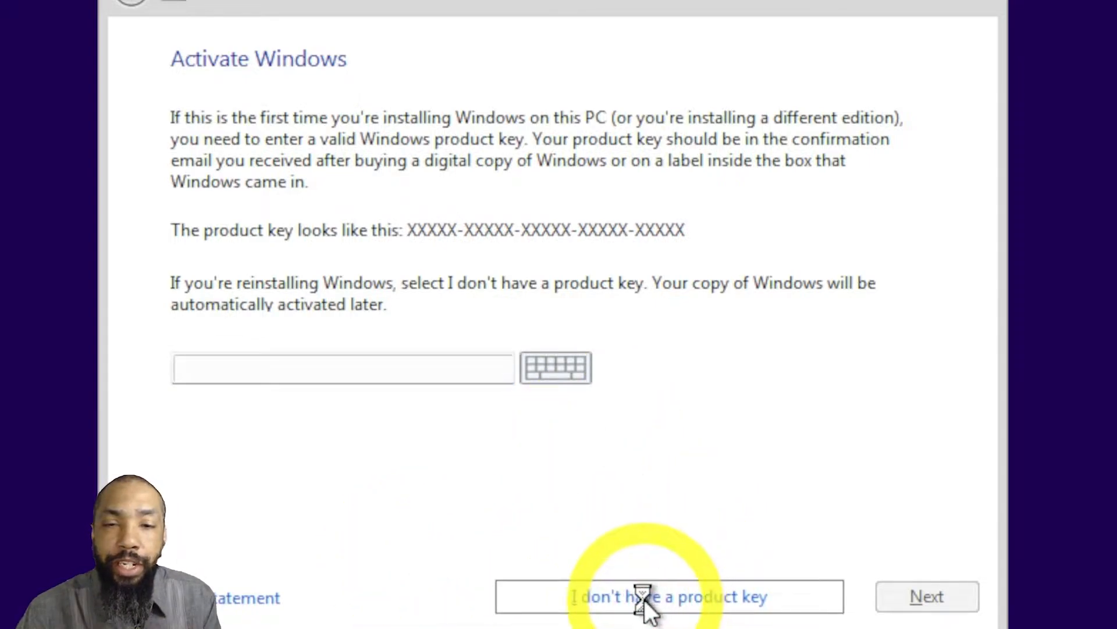
{"action": "left_click", "coordinate": [668, 596]}
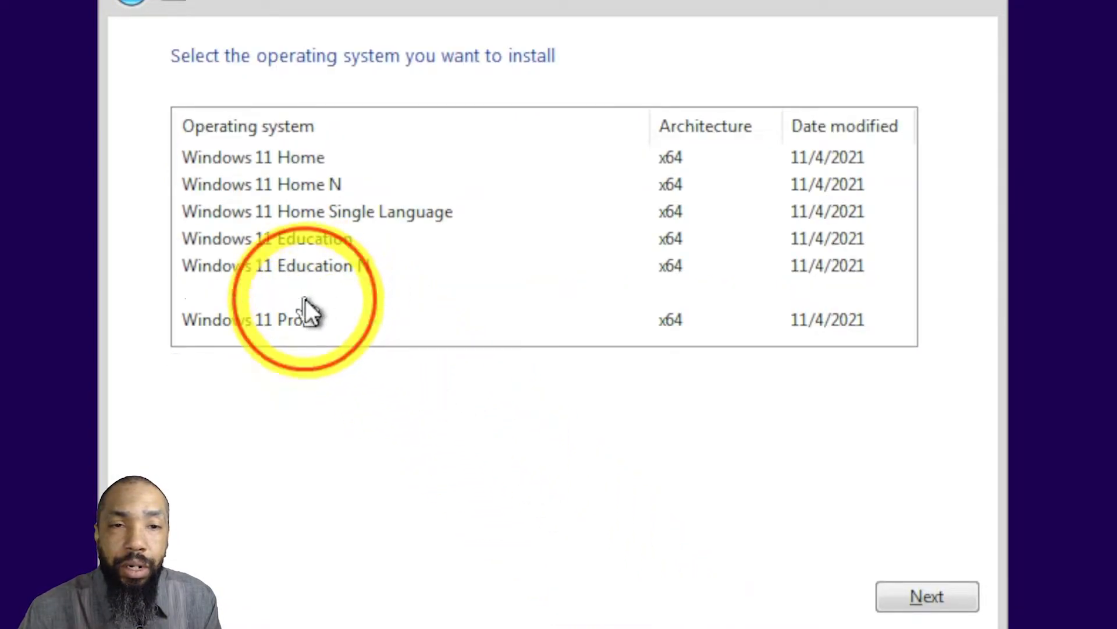
{"action": "left_click", "coordinate": [243, 292]}
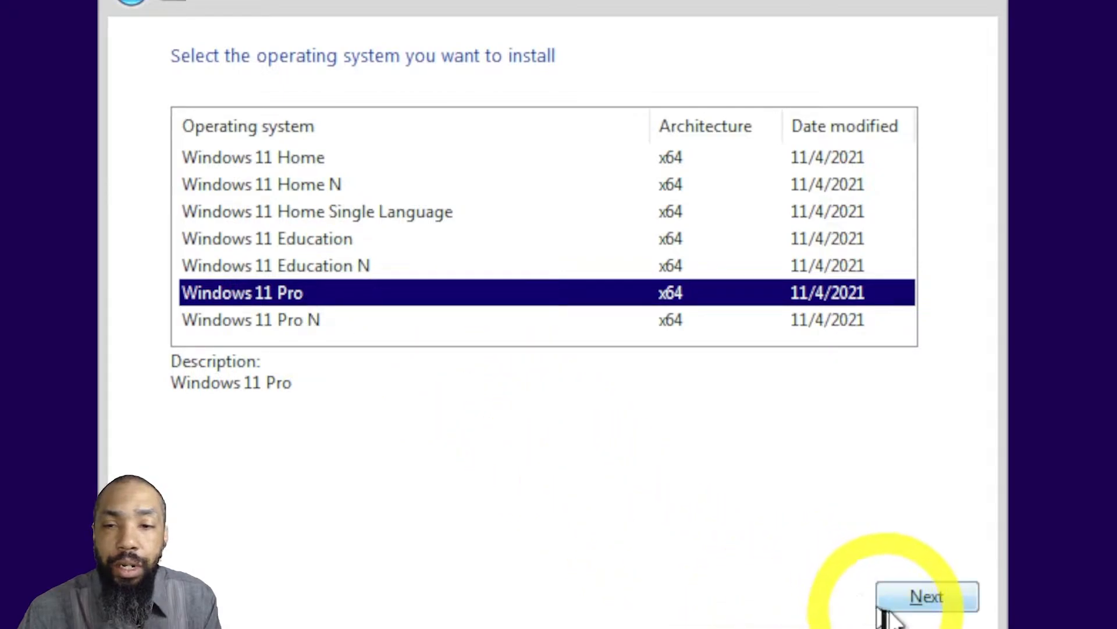
{"action": "left_click", "coordinate": [925, 596]}
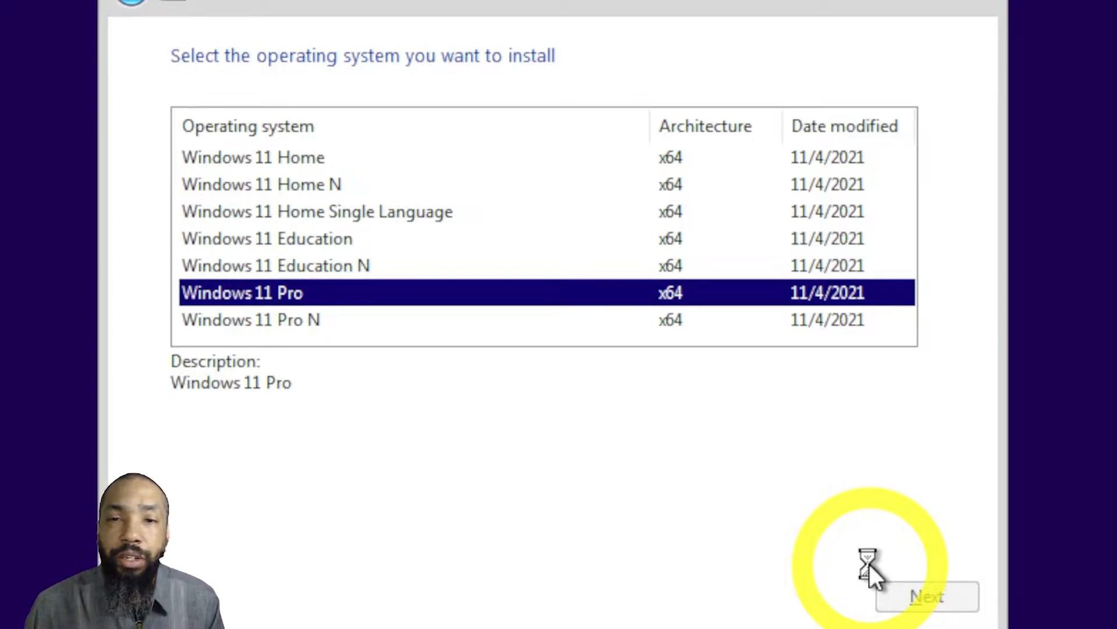
Step: Continue past the edition choice to the 'This PC can't run Windows 11' notice
{"action": "left_click", "coordinate": [926, 596]}
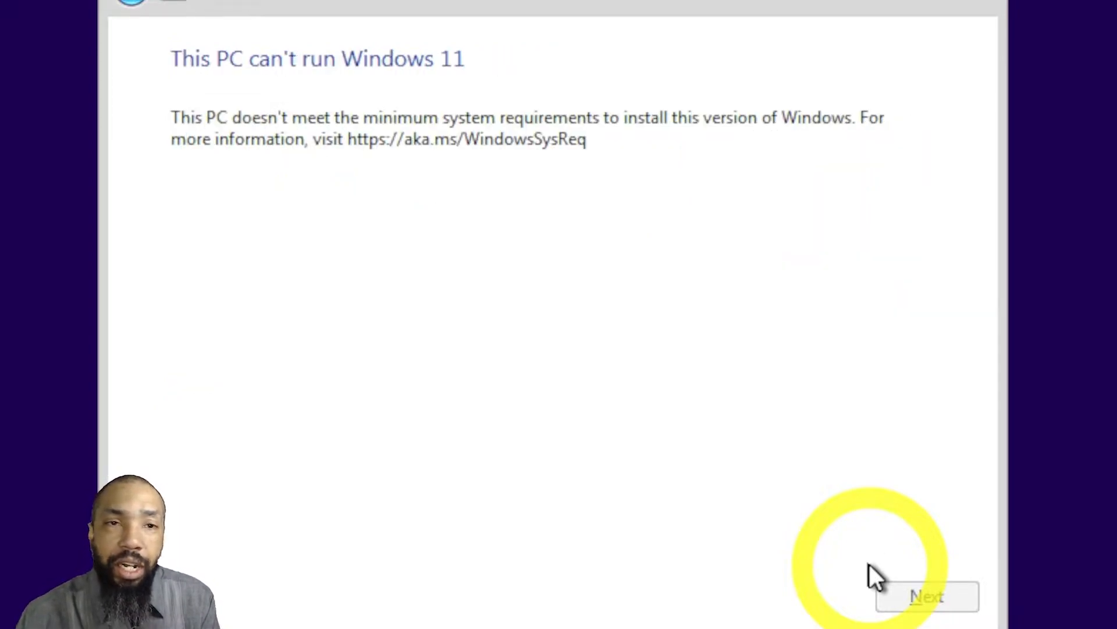
{"action": "mouse_move", "coordinate": [809, 132]}
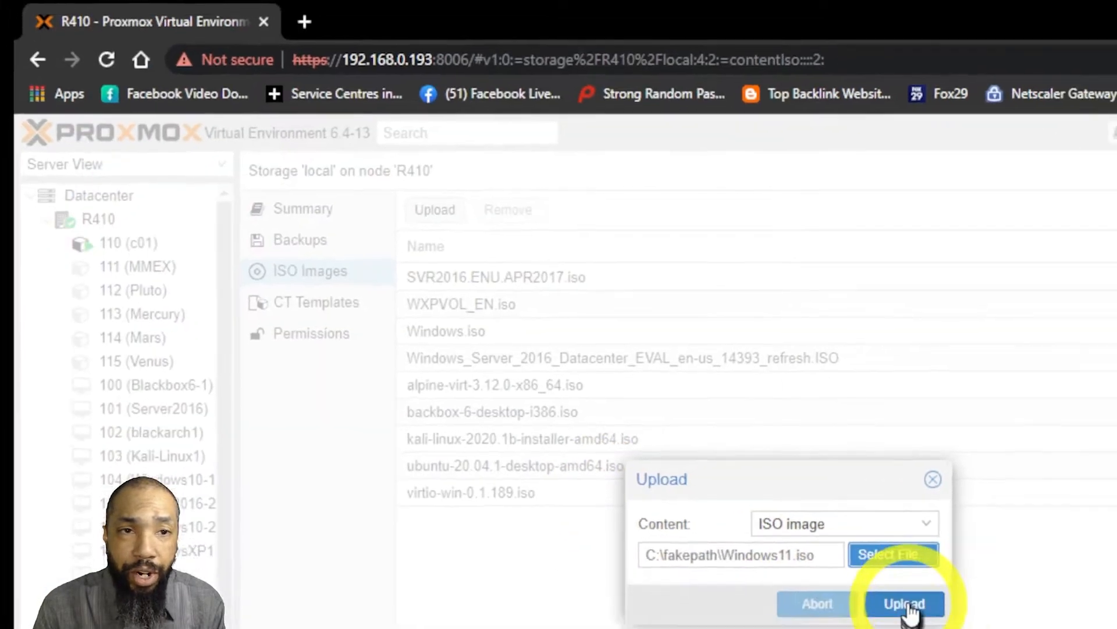
Step: Upload Windows11.iso as an ISO image to local storage on node R410
{"action": "left_click", "coordinate": [903, 603]}
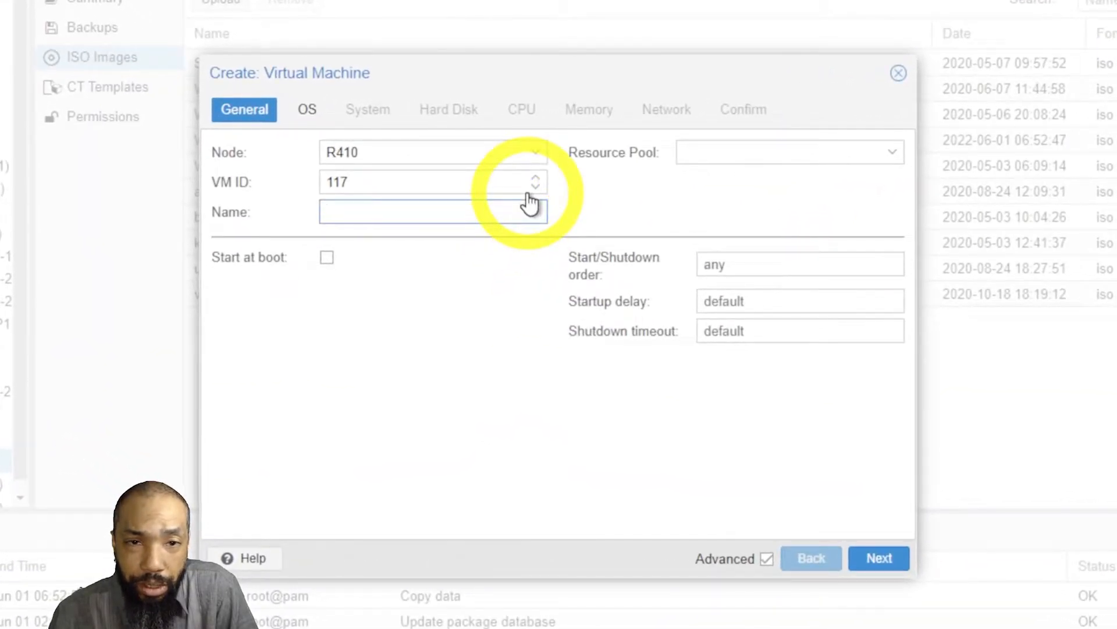
Step: Name the new VM Windows11-3, keeping node R410 and VM ID 117
{"action": "type", "text": "Windos"}
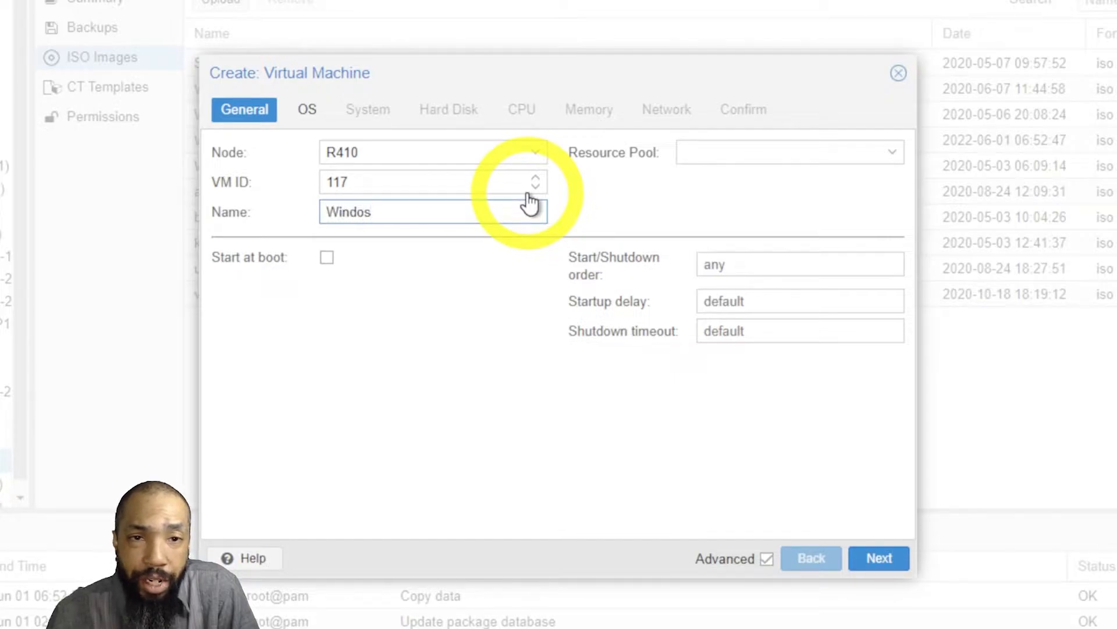
{"action": "type", "text": "Window"}
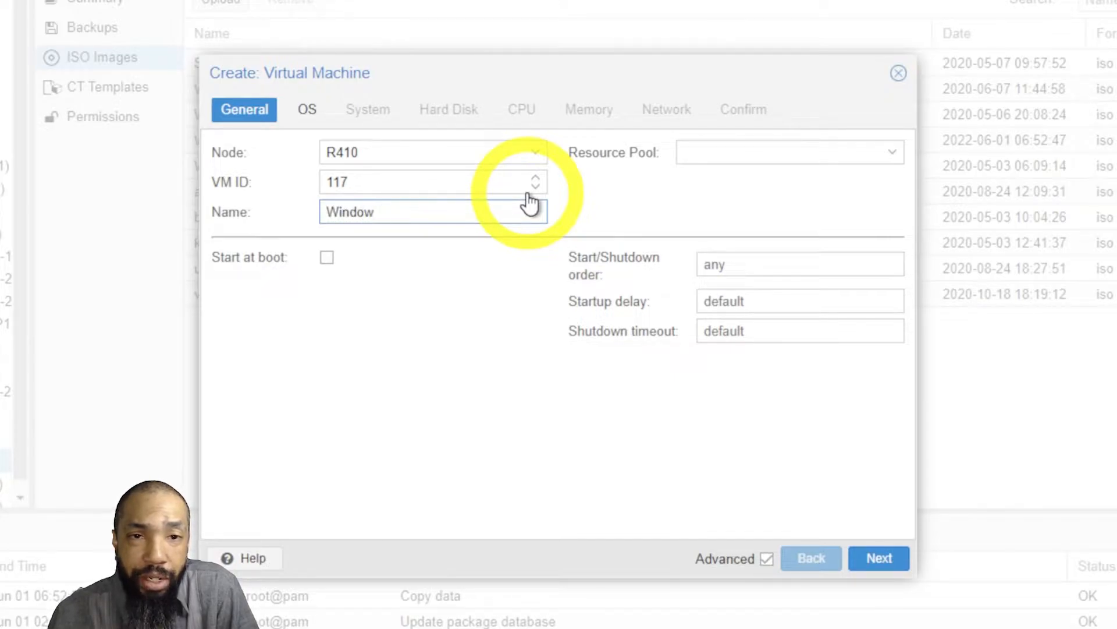
{"action": "type", "text": "s"}
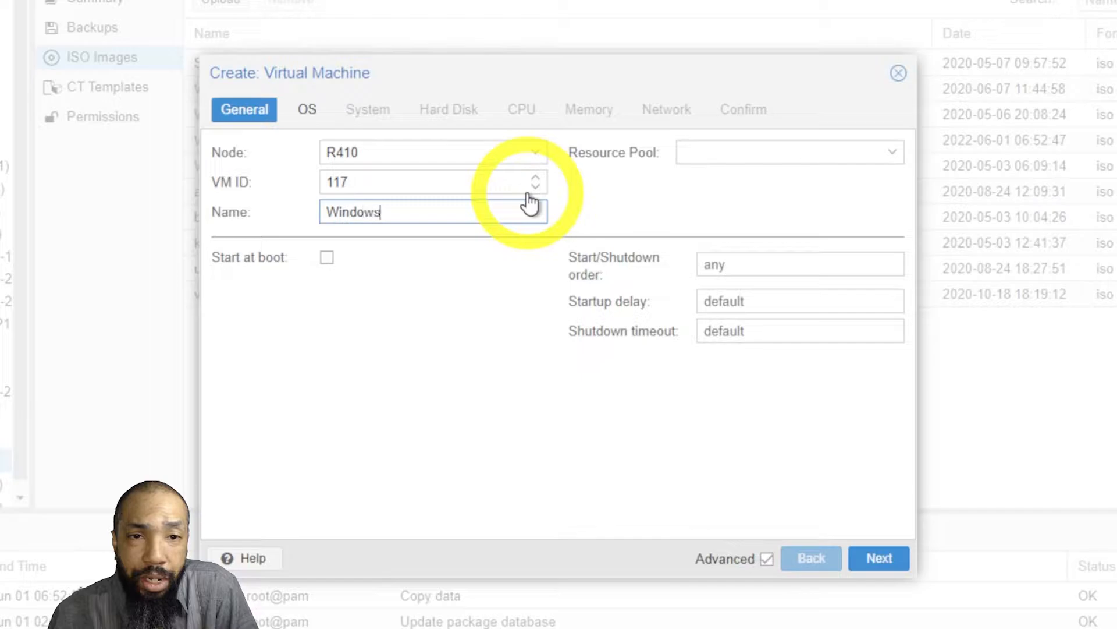
{"action": "type", "text": "11-"}
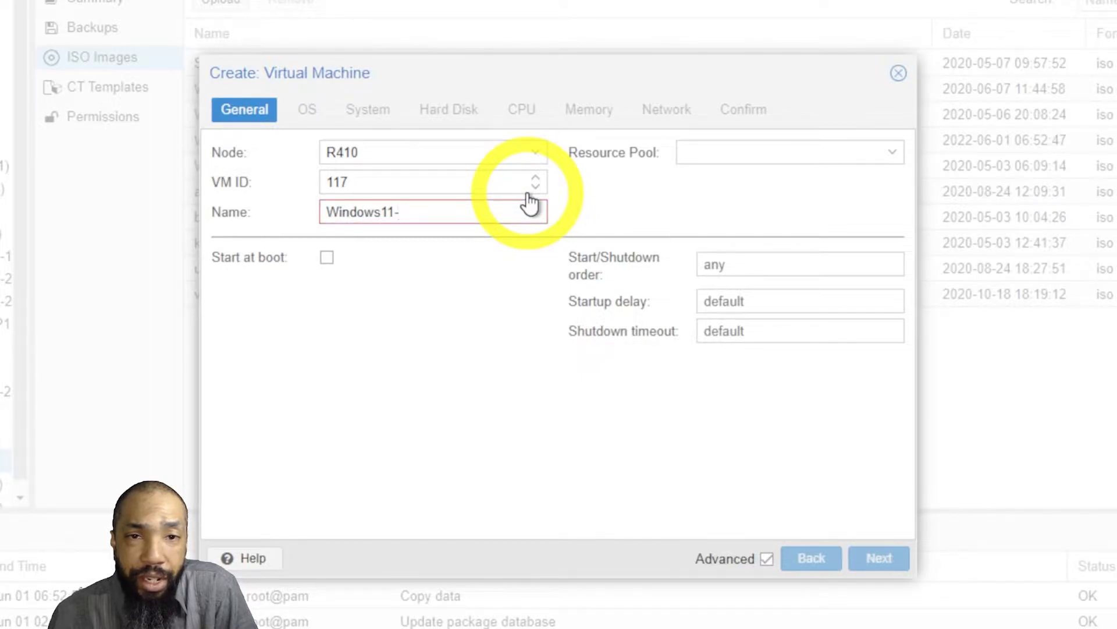
{"action": "type", "text": "3"}
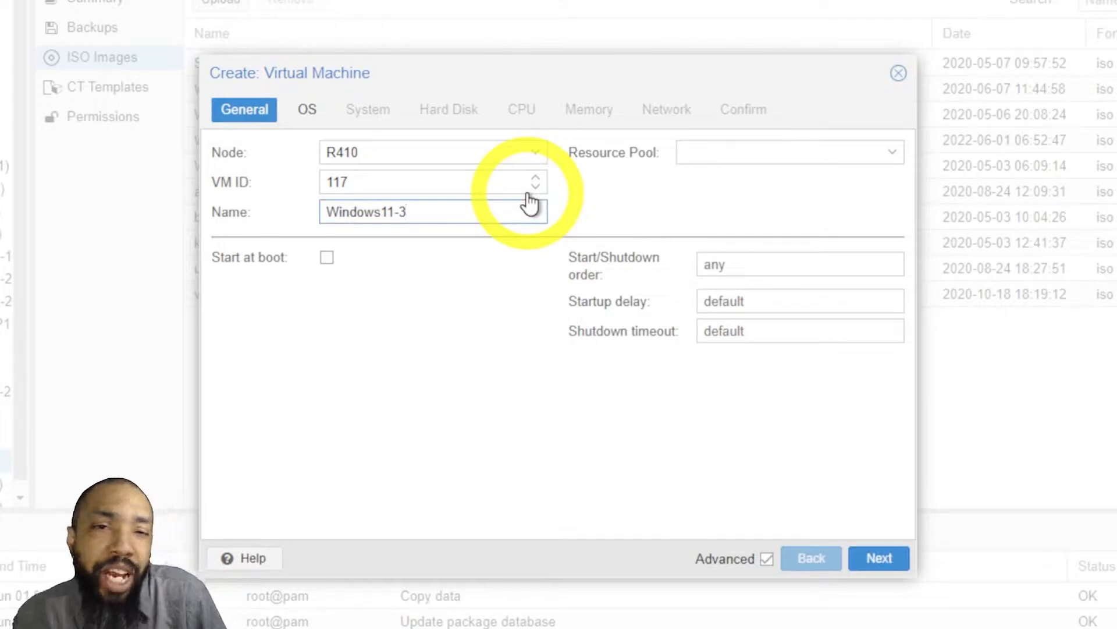
{"action": "mouse_move", "coordinate": [570, 235]}
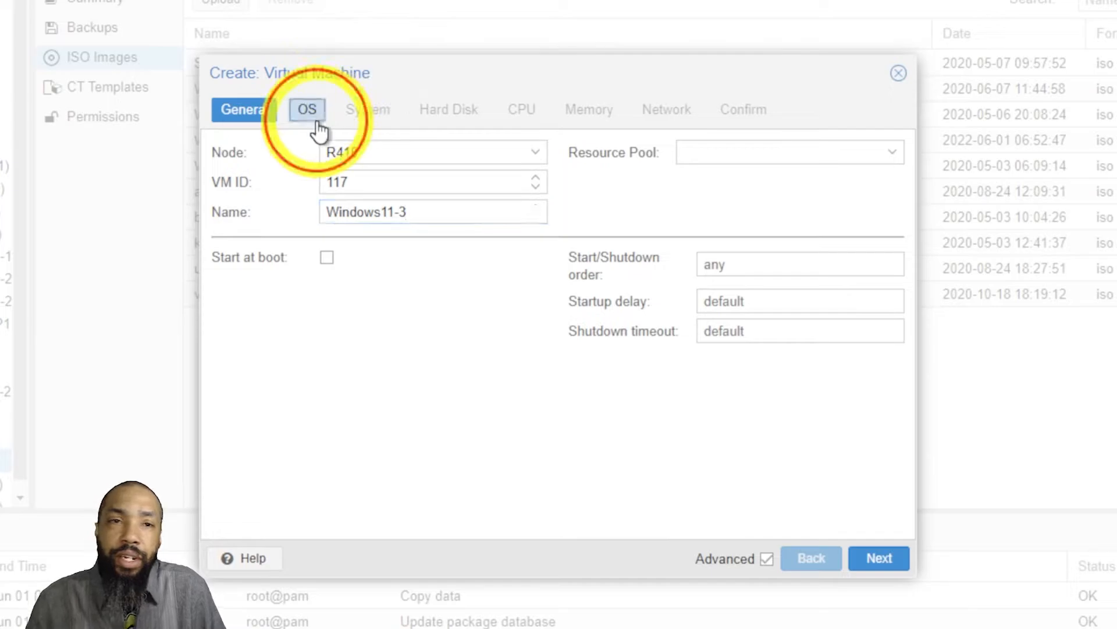
Step: Boot the VM from Windows11.iso with guest OS Microsoft Windows version 10/2016/2019
{"action": "left_click", "coordinate": [306, 110]}
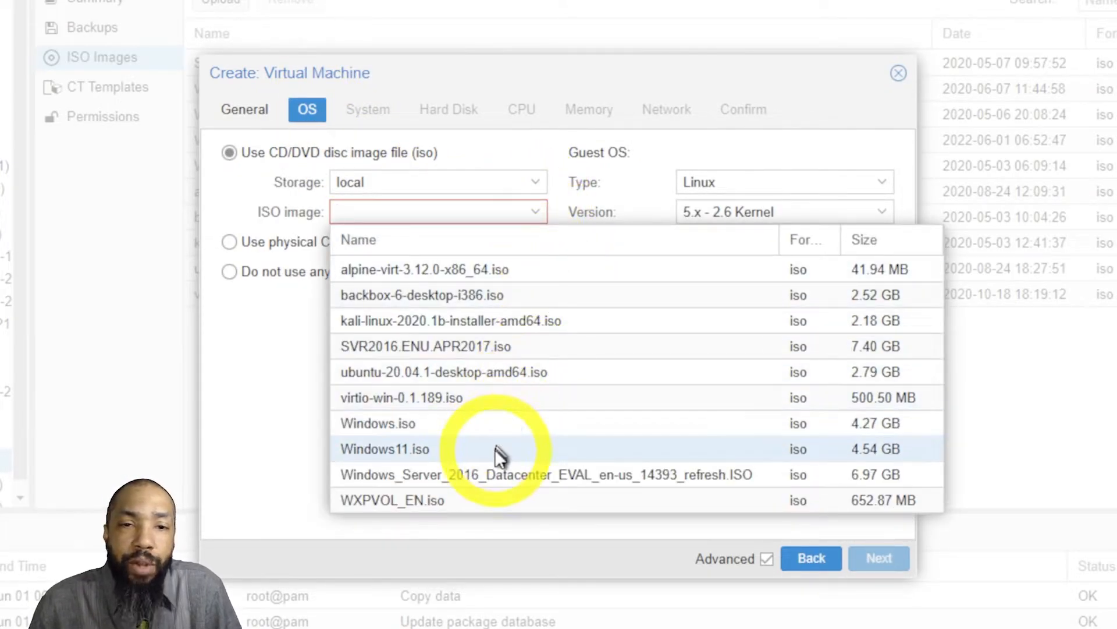
{"action": "left_click", "coordinate": [385, 449]}
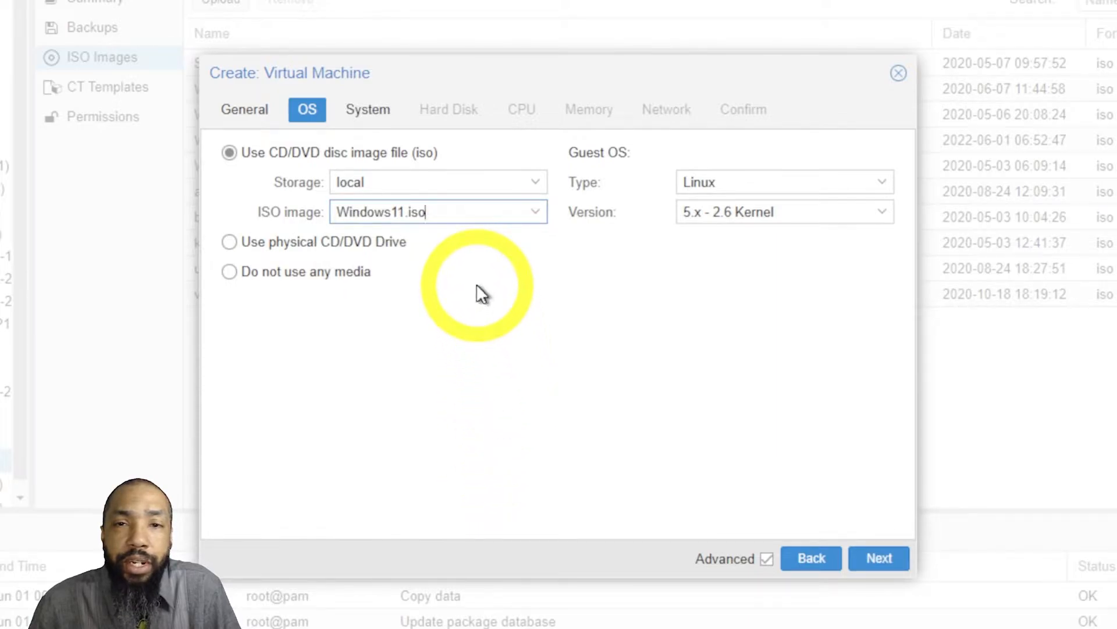
{"action": "mouse_move", "coordinate": [882, 191]}
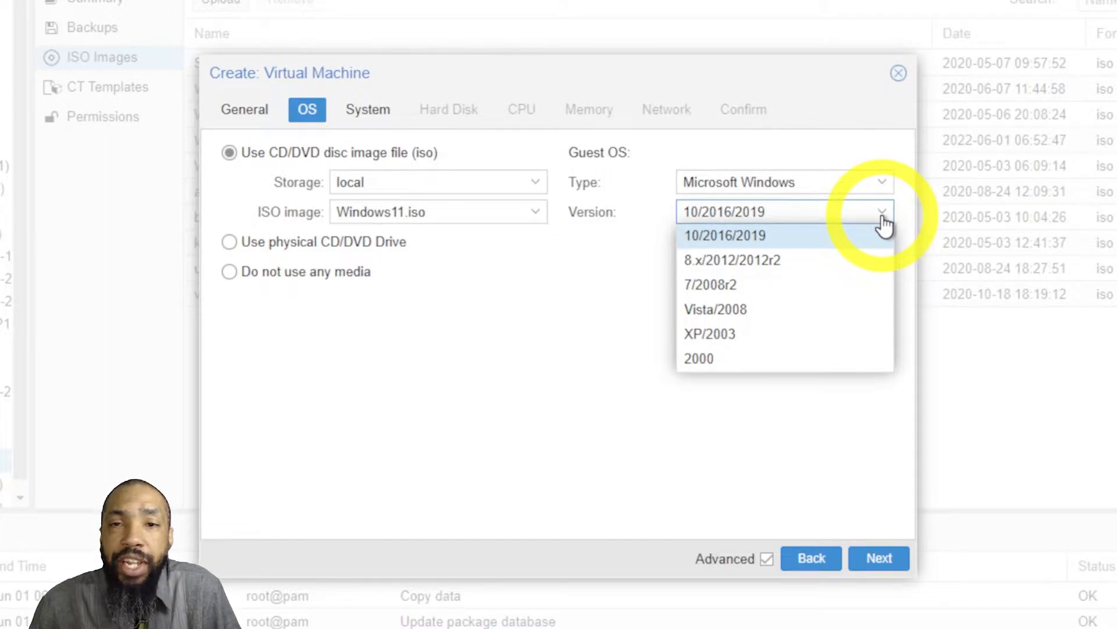
{"action": "left_click", "coordinate": [724, 236]}
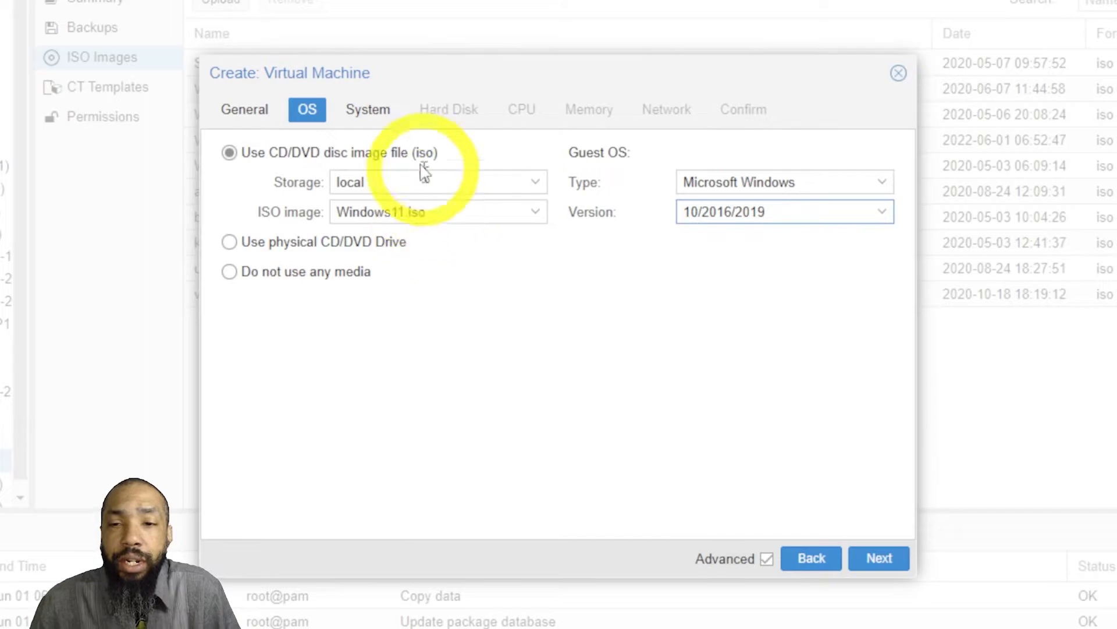
{"action": "left_click", "coordinate": [368, 109]}
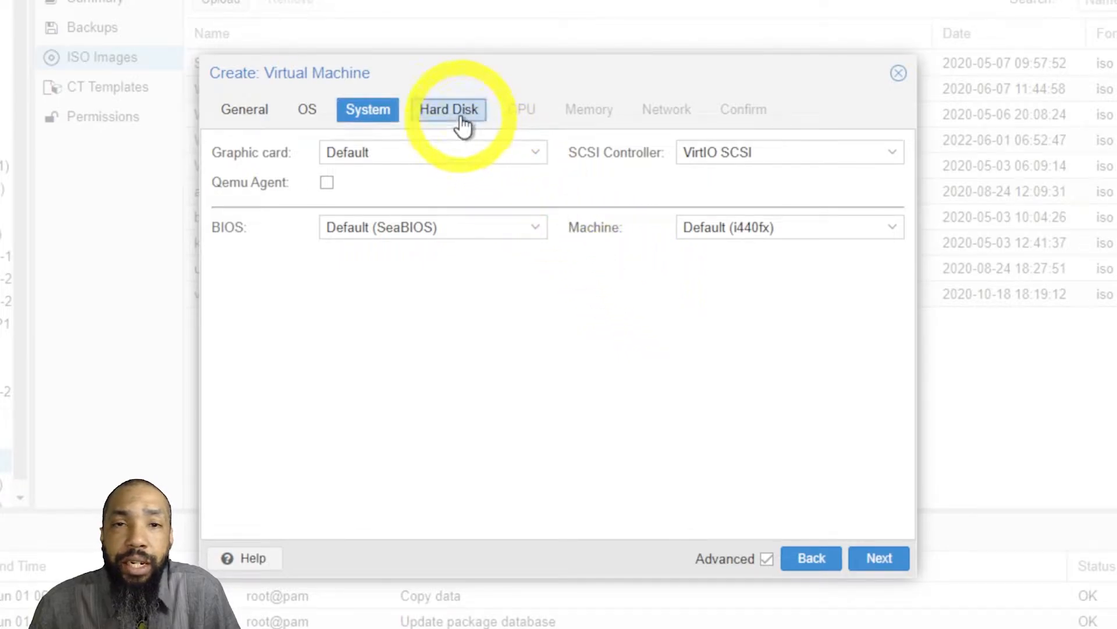
Step: Give the VM a 300 GiB hard disk stored on disk2
{"action": "left_click", "coordinate": [450, 109]}
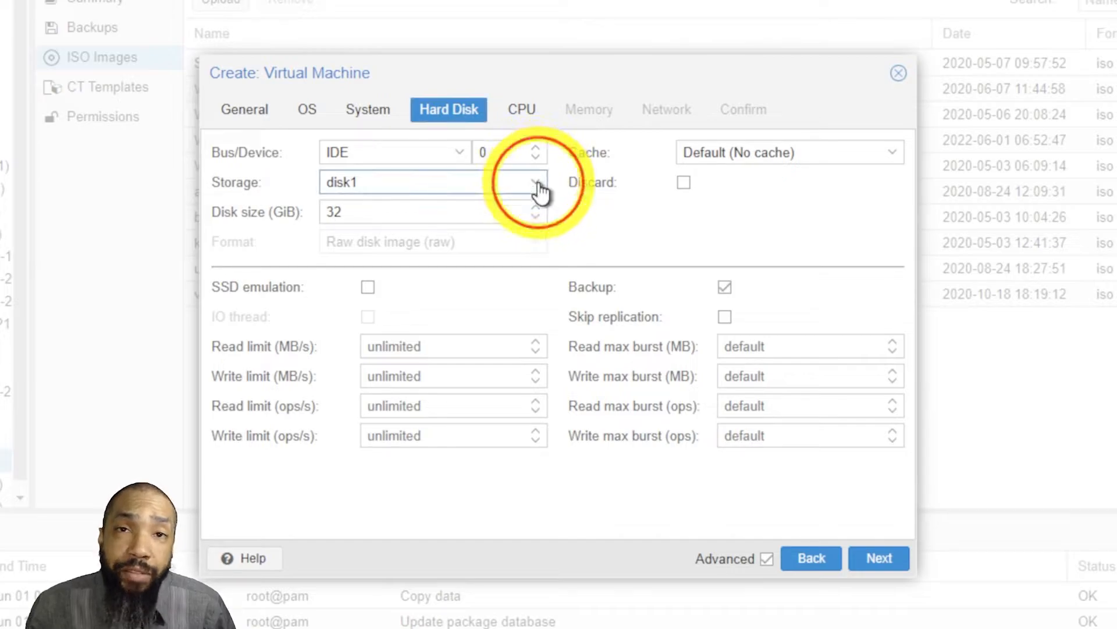
{"action": "left_click", "coordinate": [536, 181]}
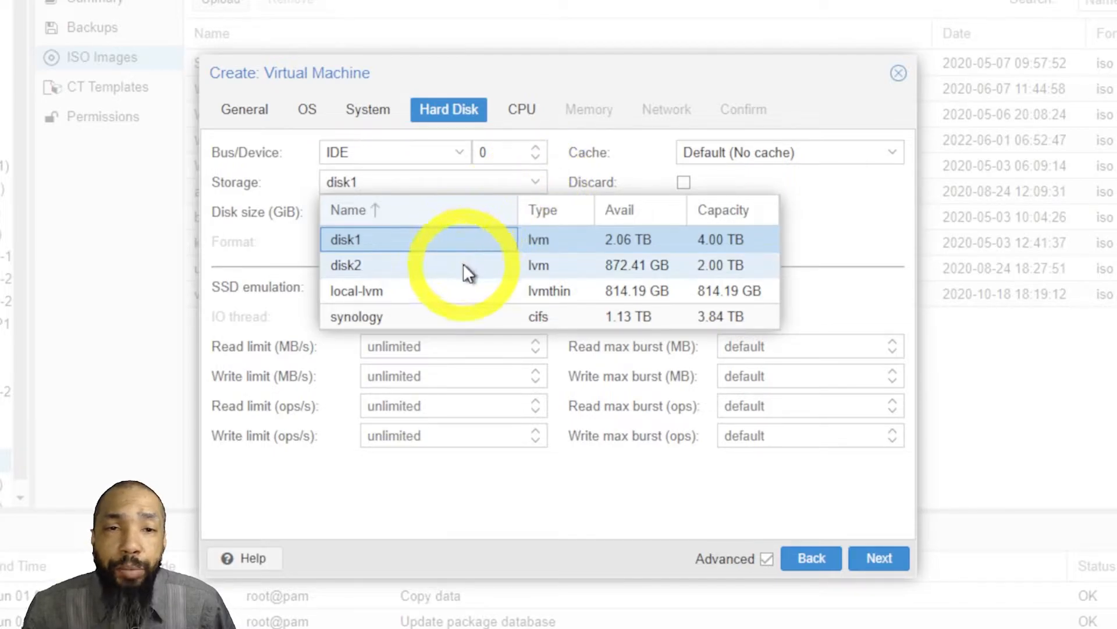
{"action": "left_click", "coordinate": [346, 265]}
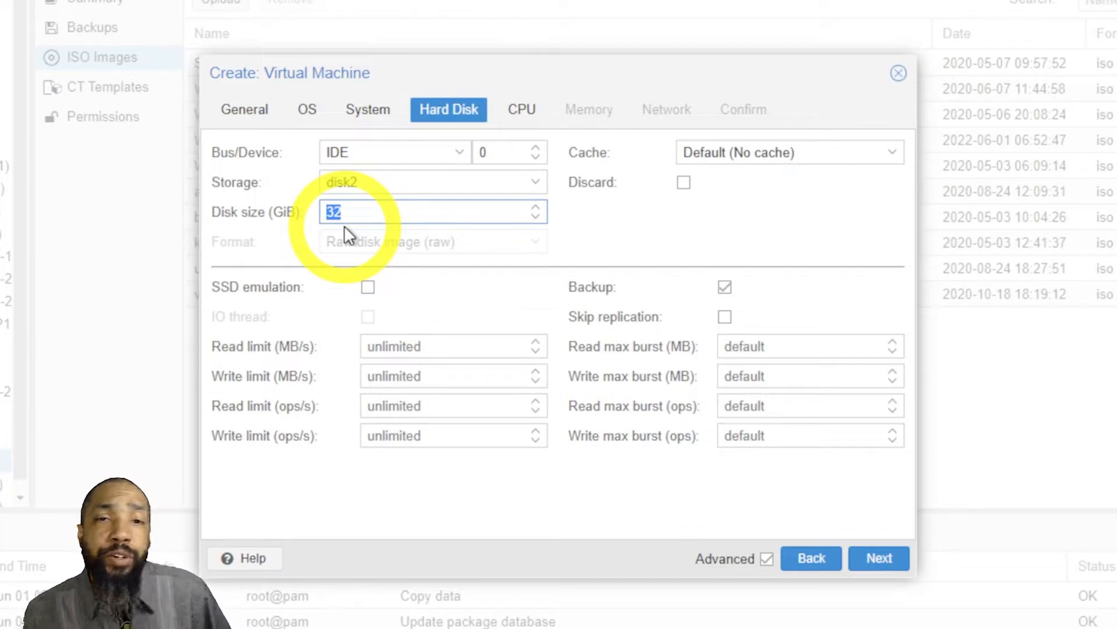
{"action": "type", "text": "300"}
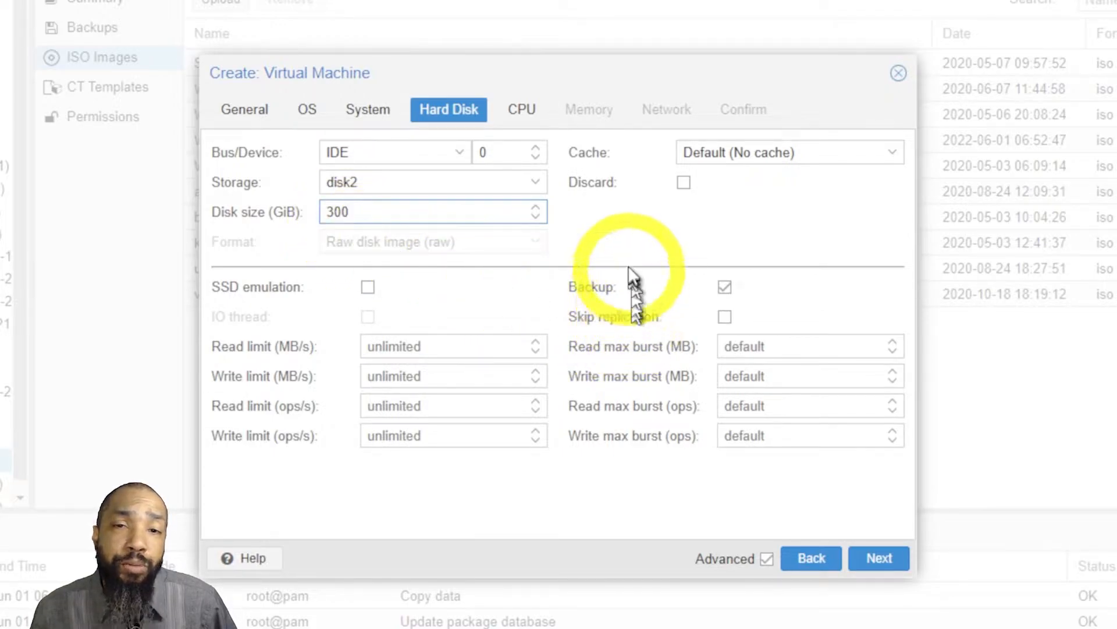
{"action": "mouse_move", "coordinate": [792, 154]}
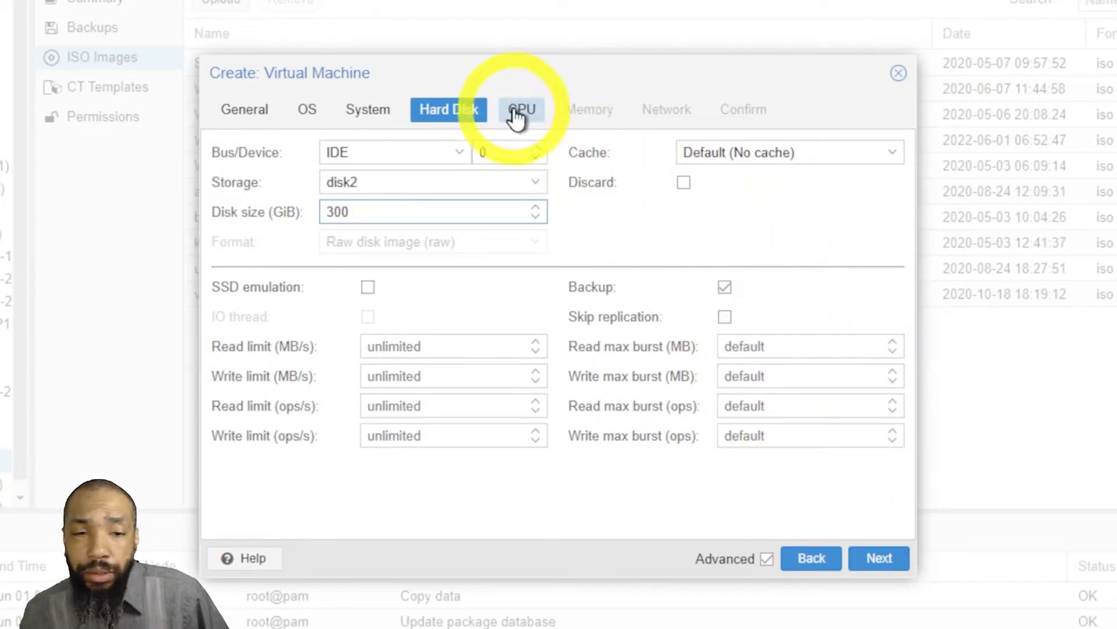
Step: Set the VM's CPU to 2 sockets with 6 cores each
{"action": "left_click", "coordinate": [521, 109]}
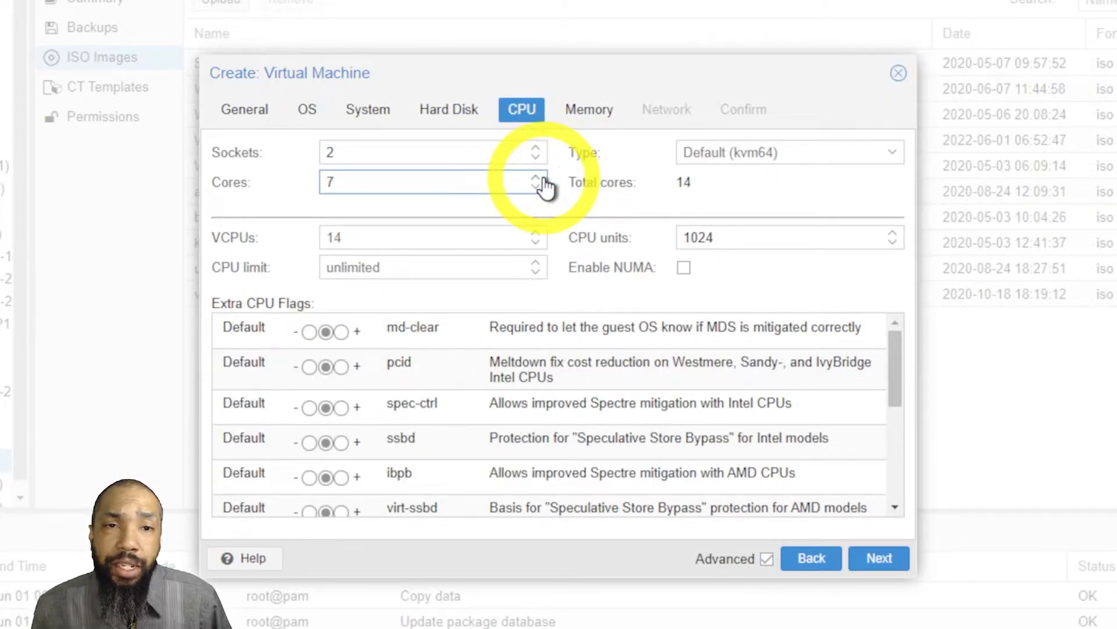
{"action": "left_click", "coordinate": [534, 186]}
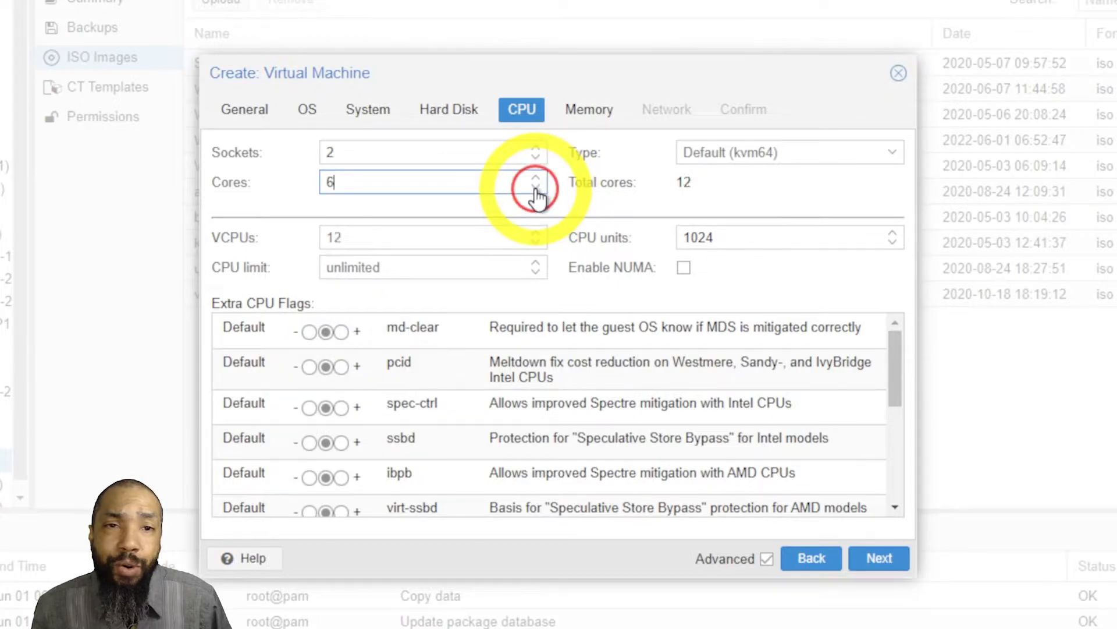
{"action": "mouse_move", "coordinate": [517, 224]}
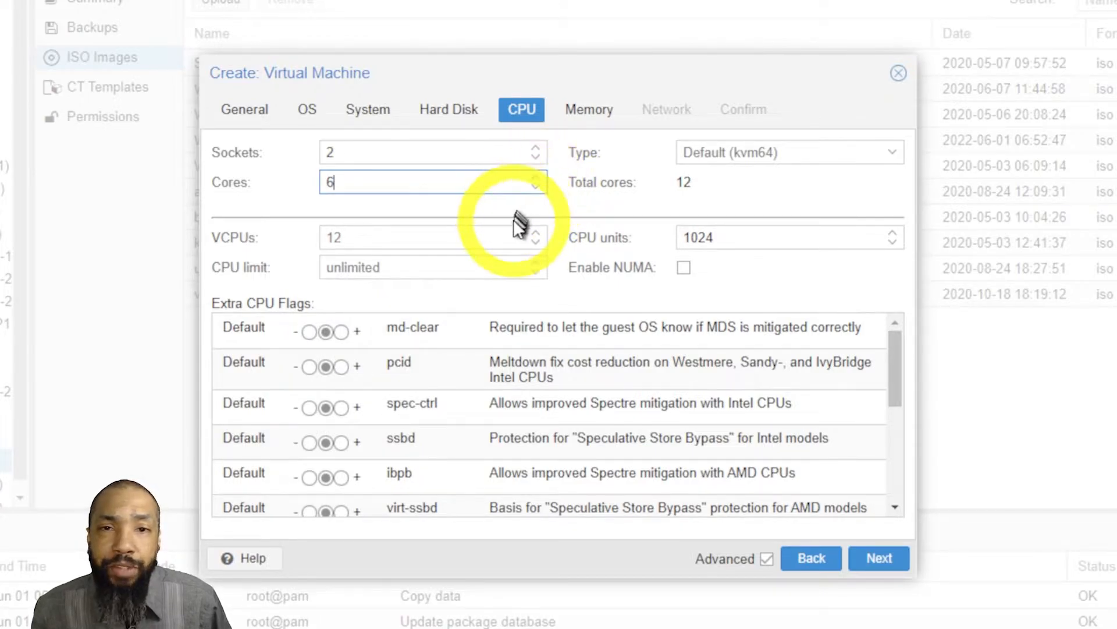
{"action": "mouse_move", "coordinate": [577, 278]}
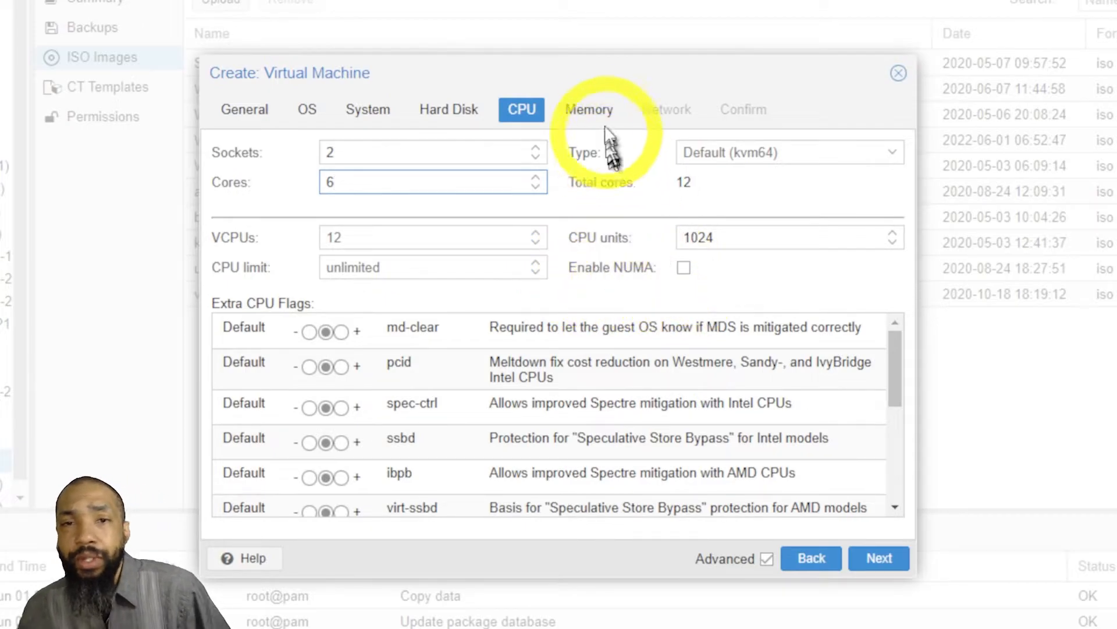
Step: Set memory to 16384 MiB, keep the Intel E1000 network device, and finish creating Windows11-3
{"action": "left_click", "coordinate": [589, 110]}
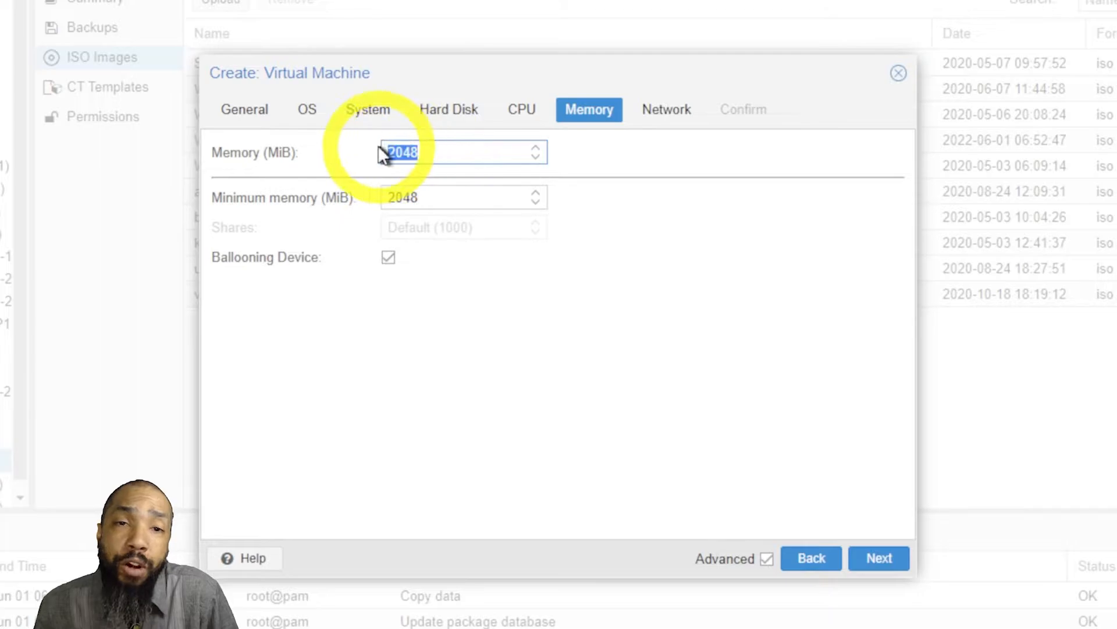
{"action": "mouse_move", "coordinate": [424, 179]}
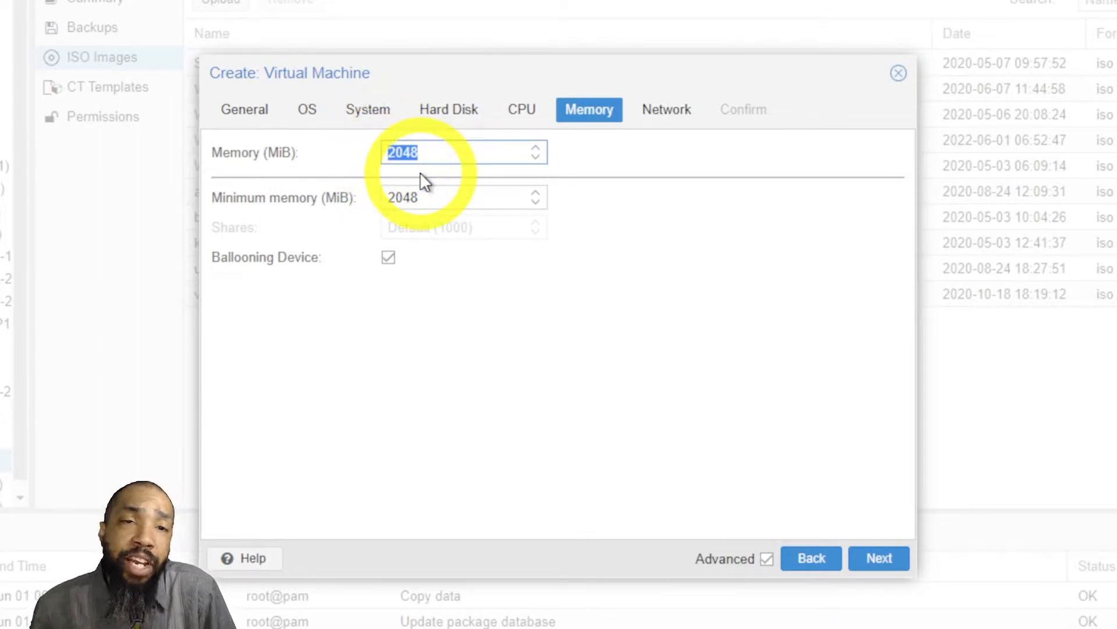
{"action": "type", "text": "16384"}
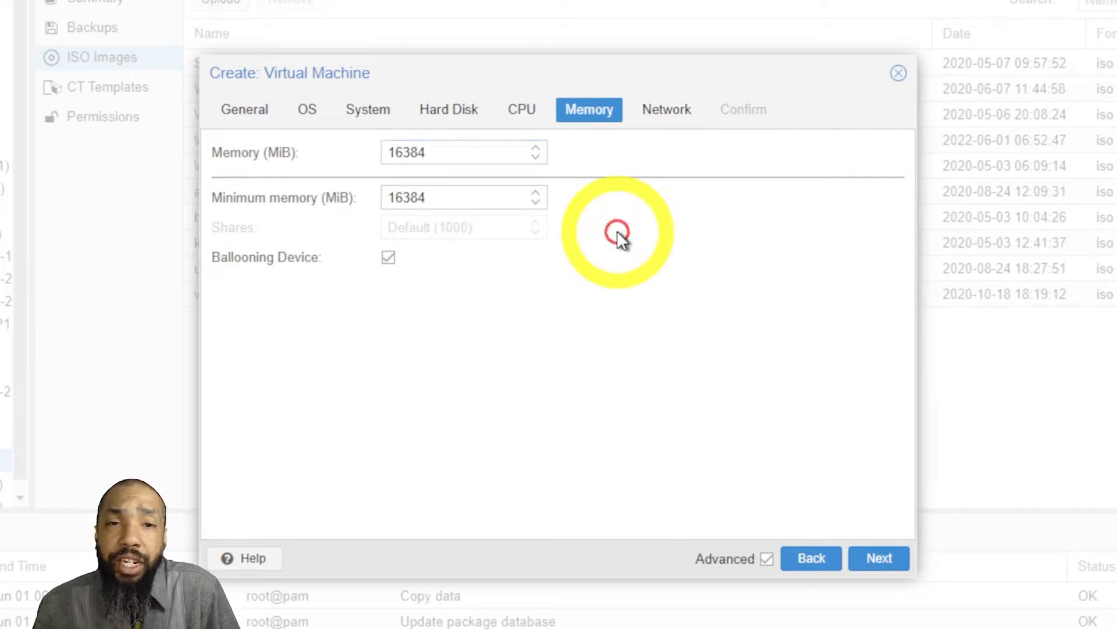
{"action": "mouse_move", "coordinate": [648, 150]}
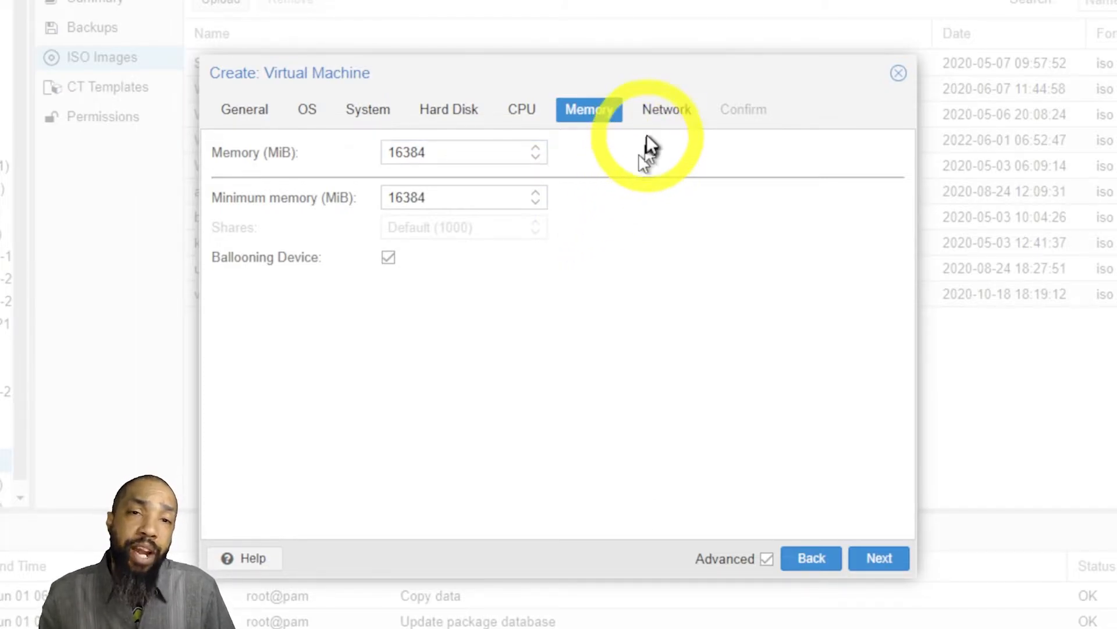
{"action": "left_click", "coordinate": [666, 110]}
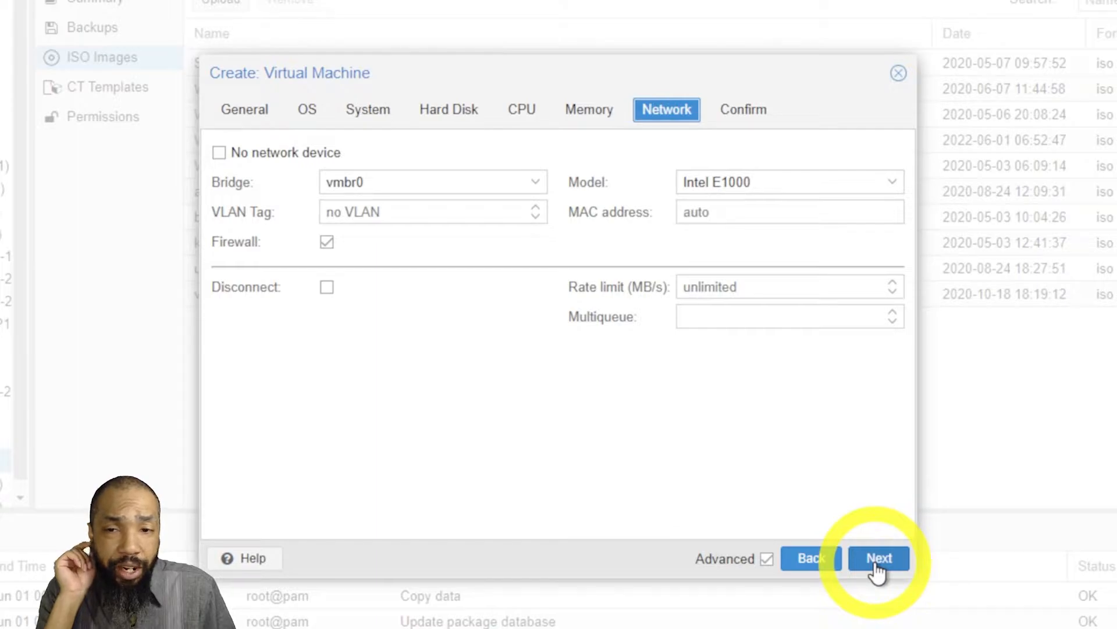
{"action": "left_click", "coordinate": [878, 558]}
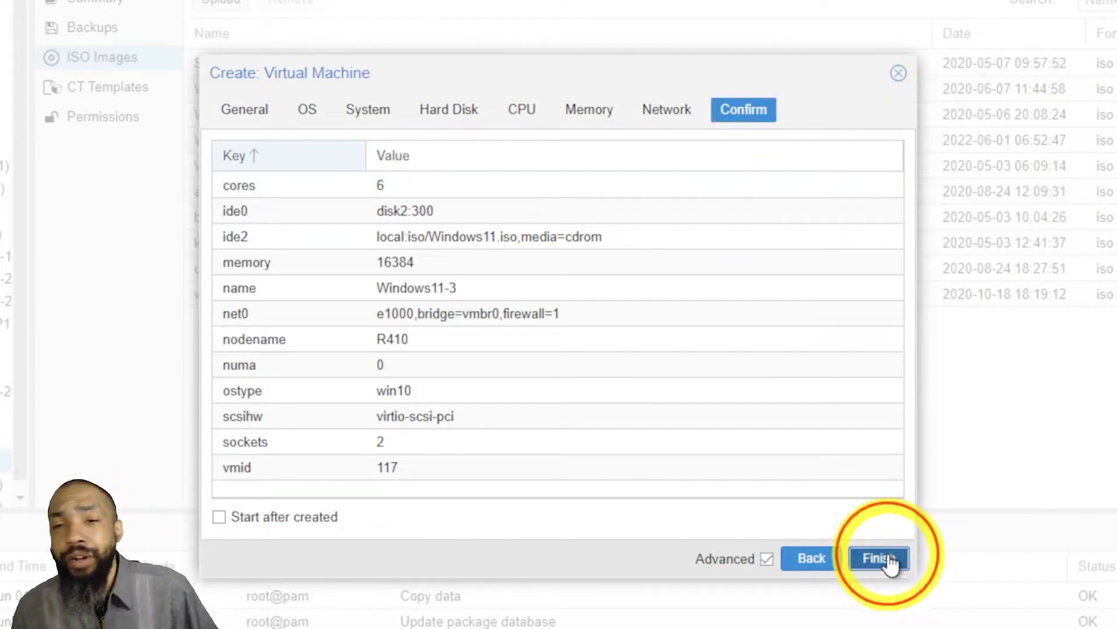
{"action": "left_click", "coordinate": [878, 558]}
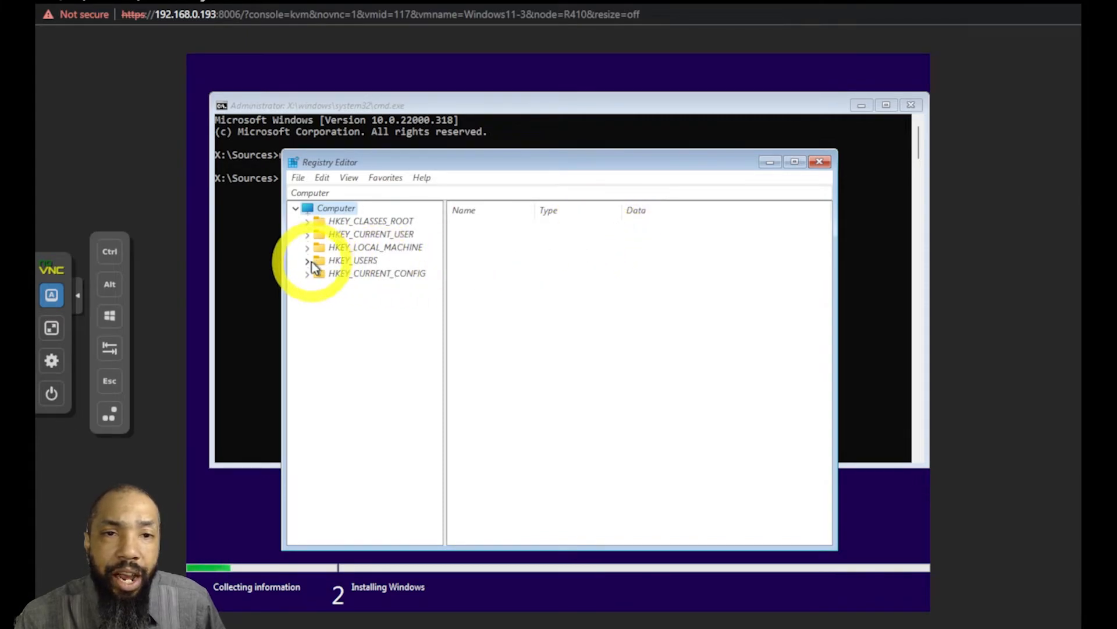
Step: Expand HKEY_LOCAL_MACHINE and select SYSTEM\Setup to list its values
{"action": "left_click", "coordinate": [307, 260]}
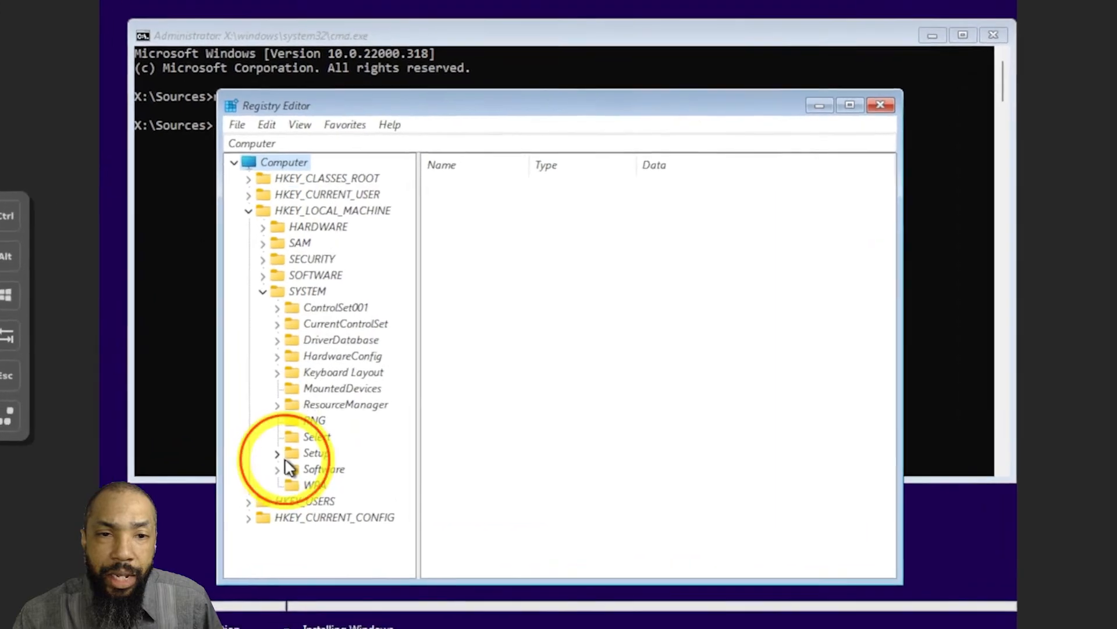
{"action": "left_click", "coordinate": [316, 453]}
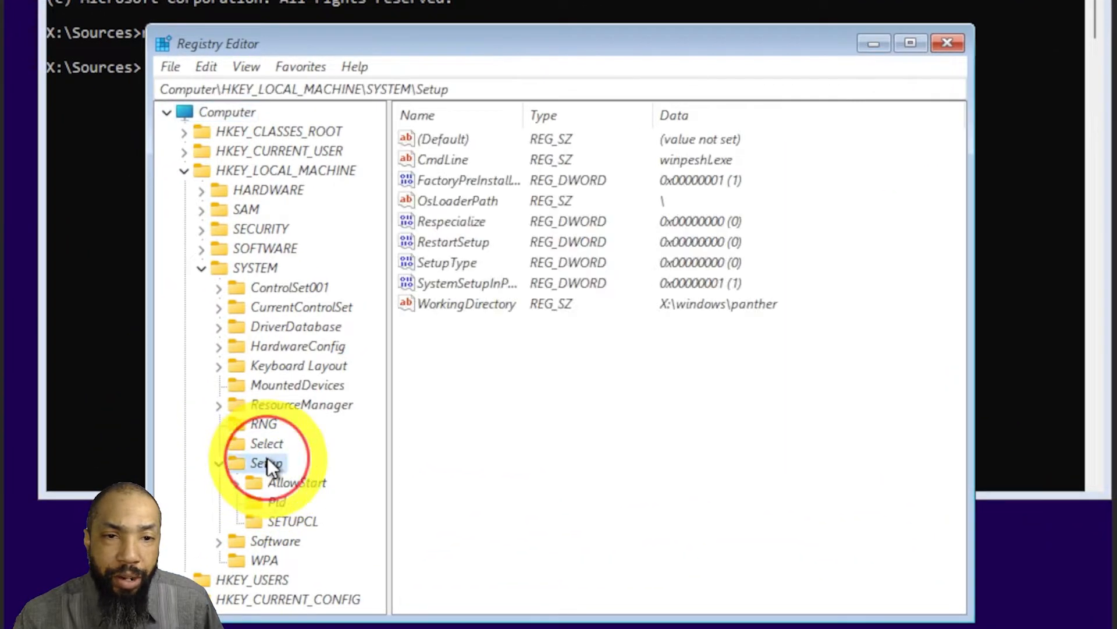
Step: Add a new key named MoSetup under SYSTEM\Setup
{"action": "right_click", "coordinate": [266, 462]}
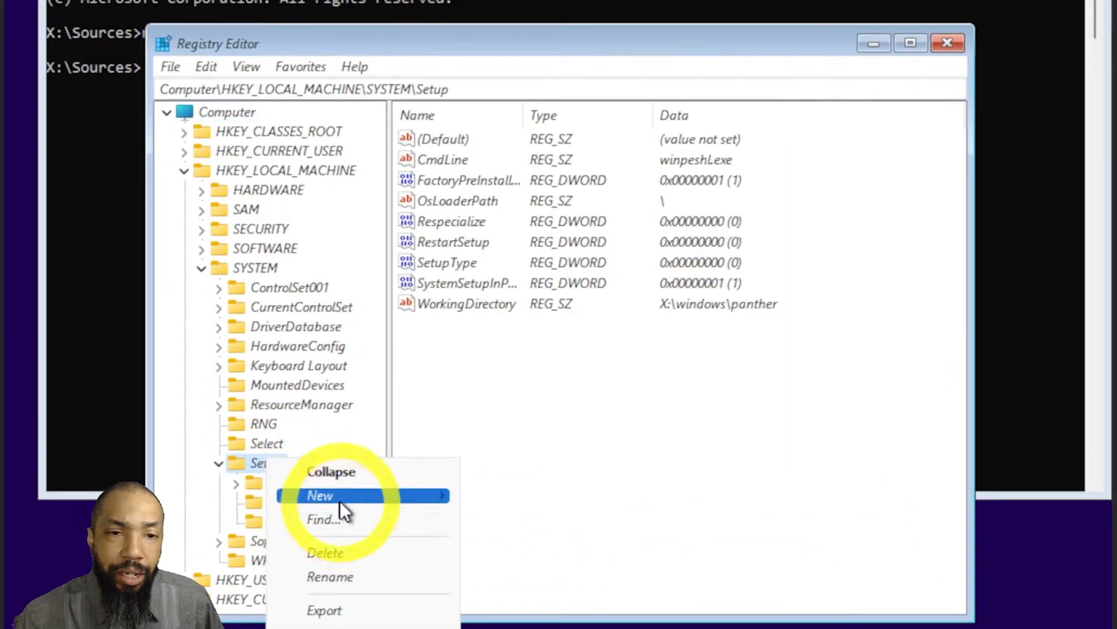
{"action": "left_click", "coordinate": [320, 496]}
{"action": "type", "text": "MoSetup"}
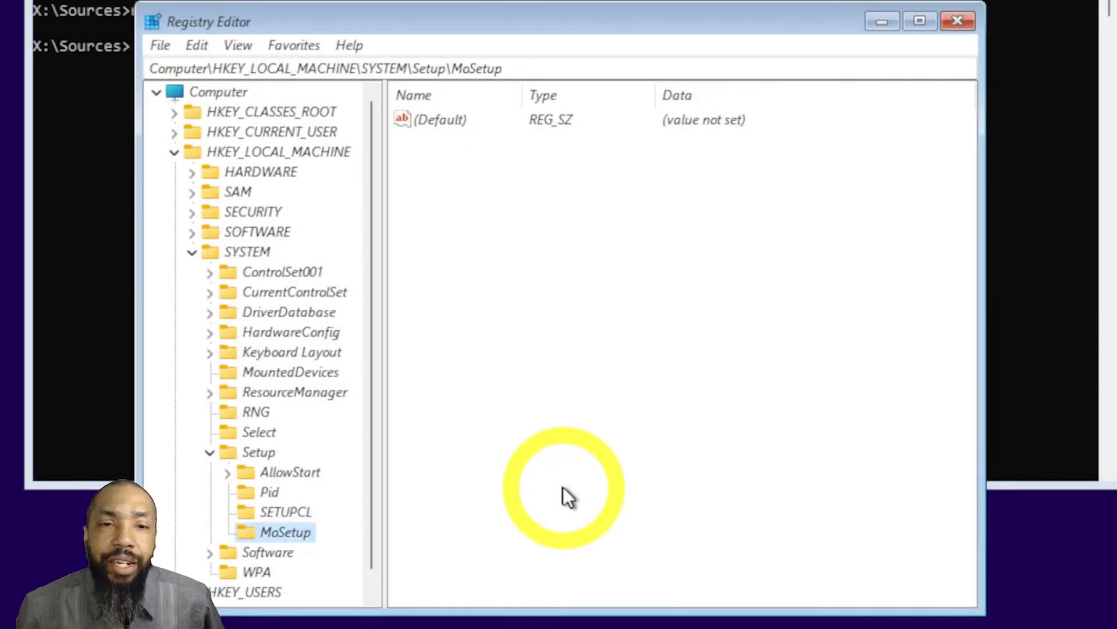
{"action": "mouse_move", "coordinate": [278, 544]}
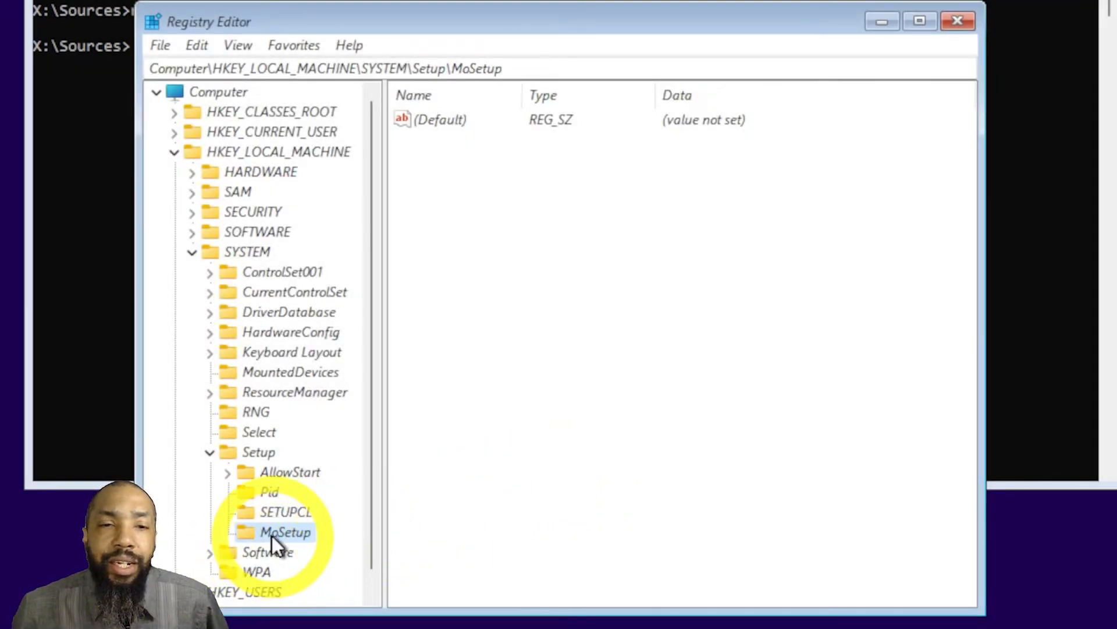
Step: Create a DWORD named AllowUpgradesWithUnsupportedTPMOrCPU under the MoSetup key
{"action": "right_click", "coordinate": [285, 532]}
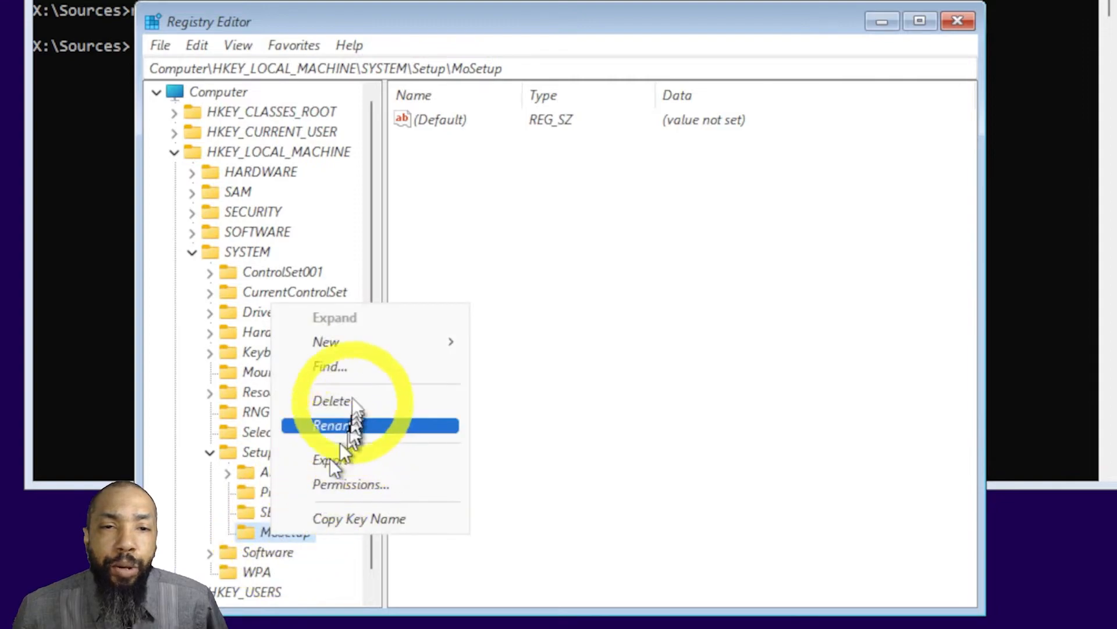
{"action": "mouse_move", "coordinate": [326, 342]}
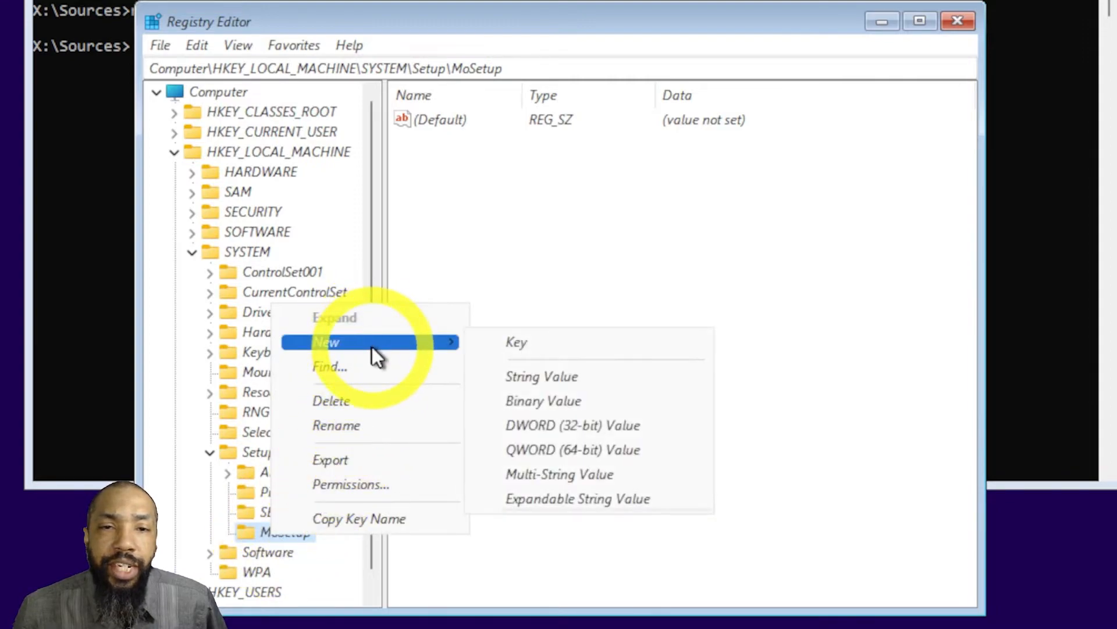
{"action": "left_click", "coordinate": [572, 425]}
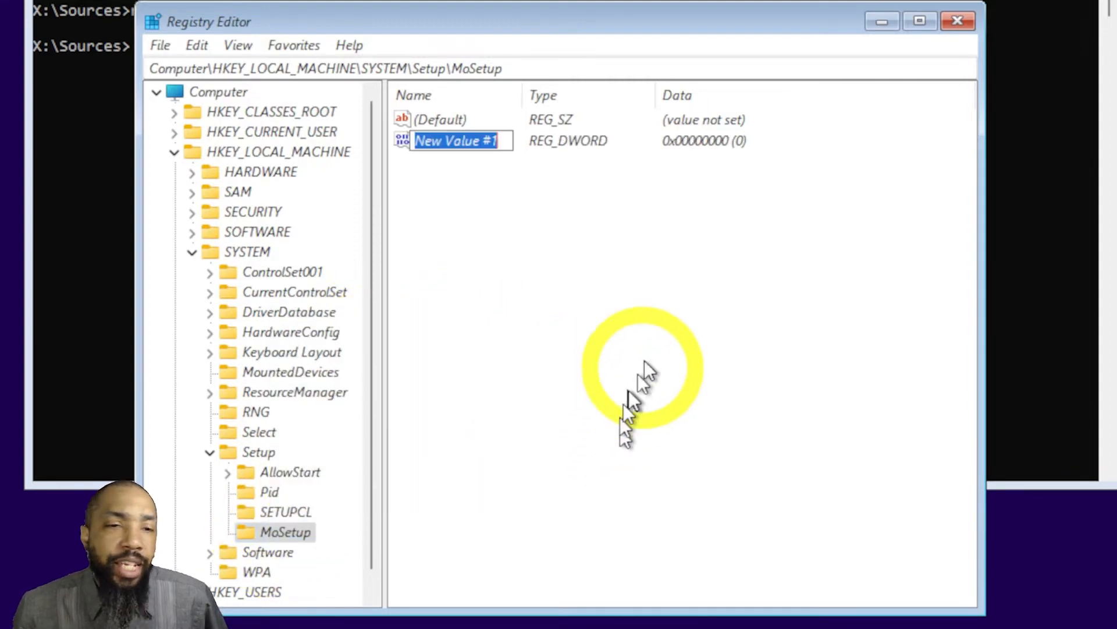
{"action": "mouse_move", "coordinate": [662, 342]}
{"action": "type", "text": "AllowUpgradesWithUnsupportedT"}
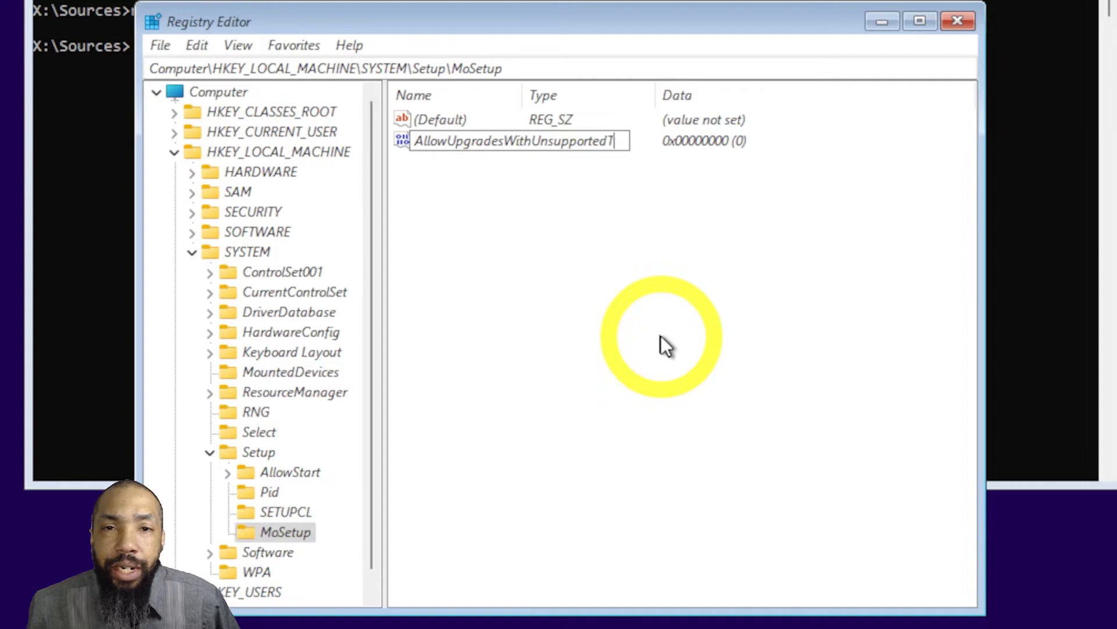
{"action": "type", "text": "PMOr"}
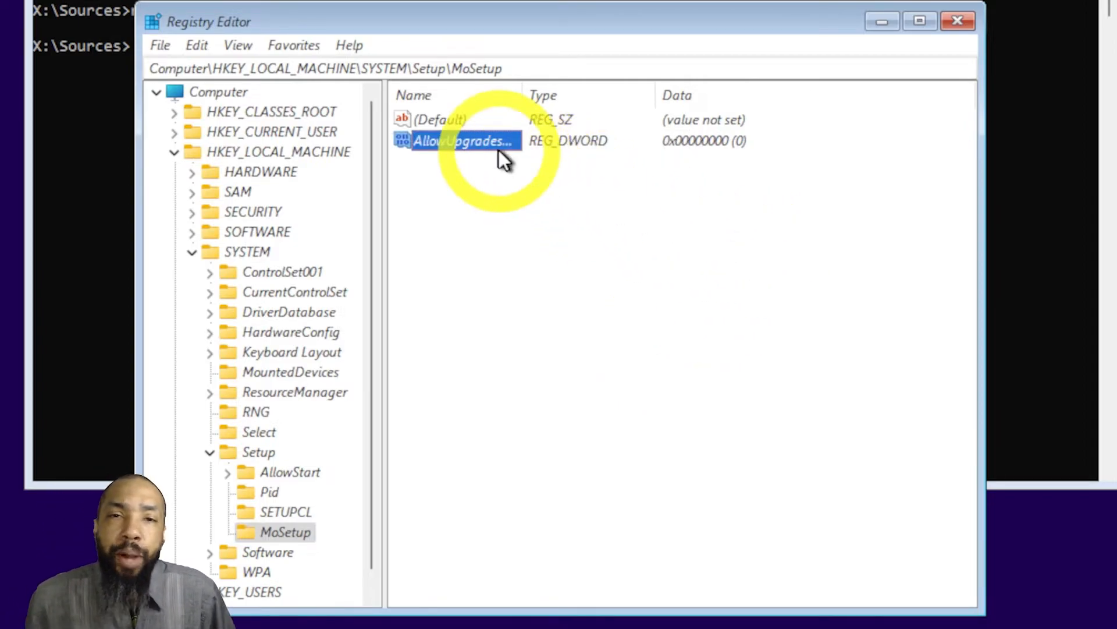
Step: Open AllowUpgradesWithUnsupportedTPMOrCPU and confirm its Edit DWORD dialog
{"action": "double_click", "coordinate": [463, 141]}
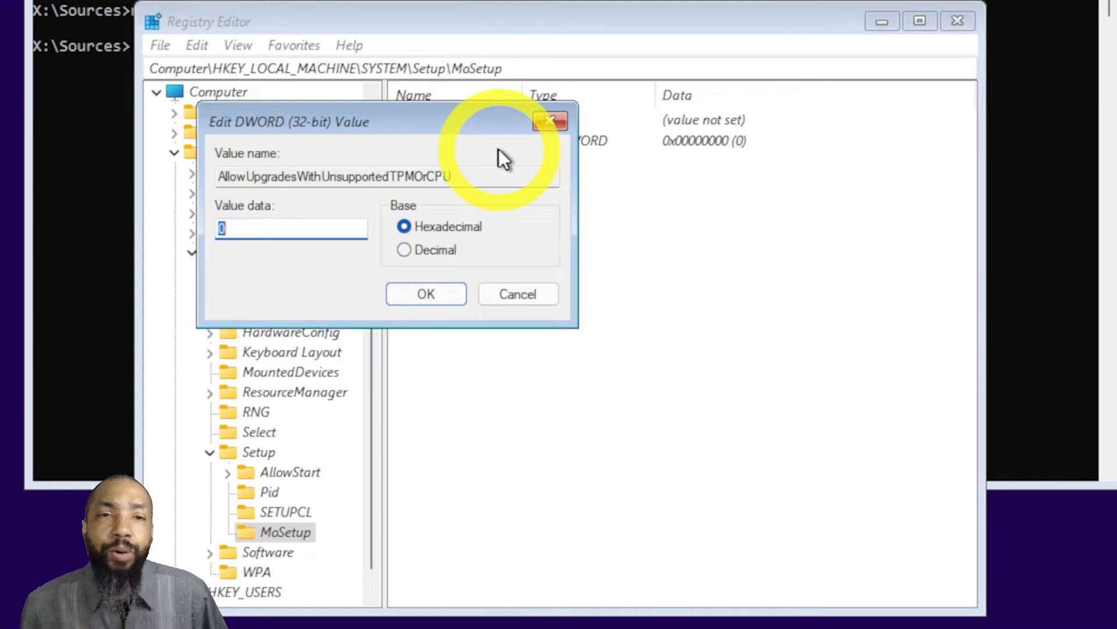
{"action": "left_click", "coordinate": [426, 294]}
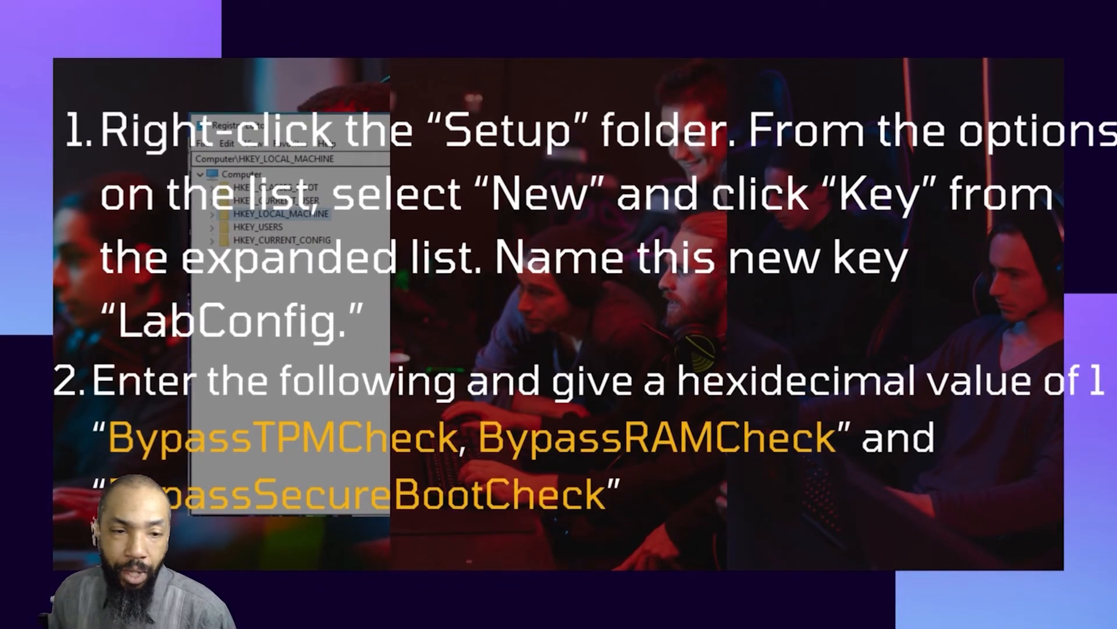
Step: Create a new subkey named LabConfig under SYSTEM\Setup
{"action": "right_click", "coordinate": [258, 452]}
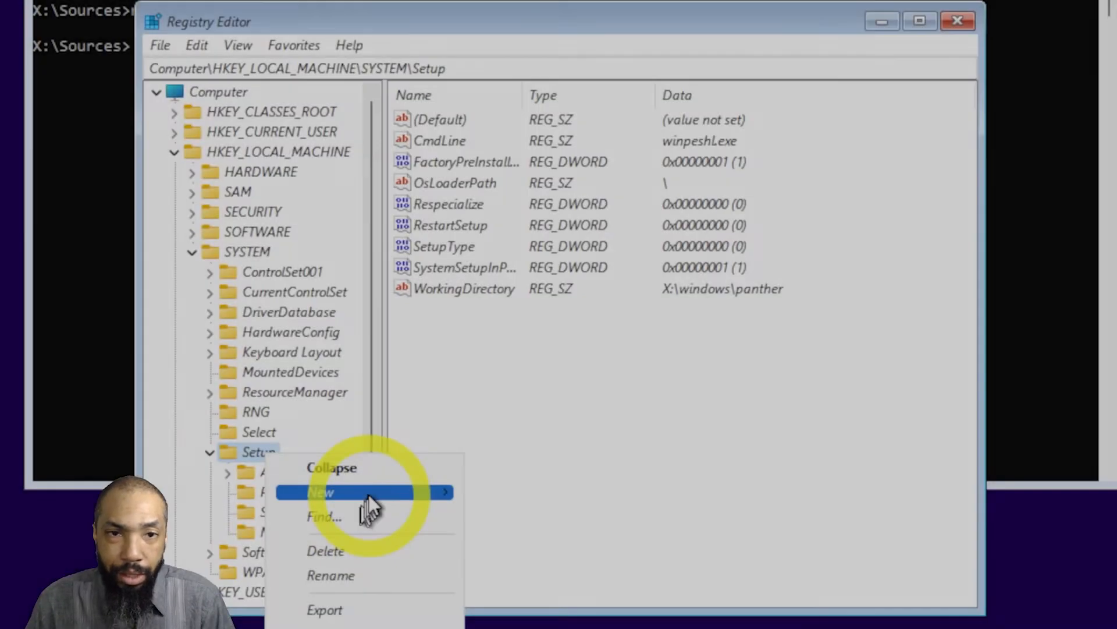
{"action": "left_click", "coordinate": [320, 492]}
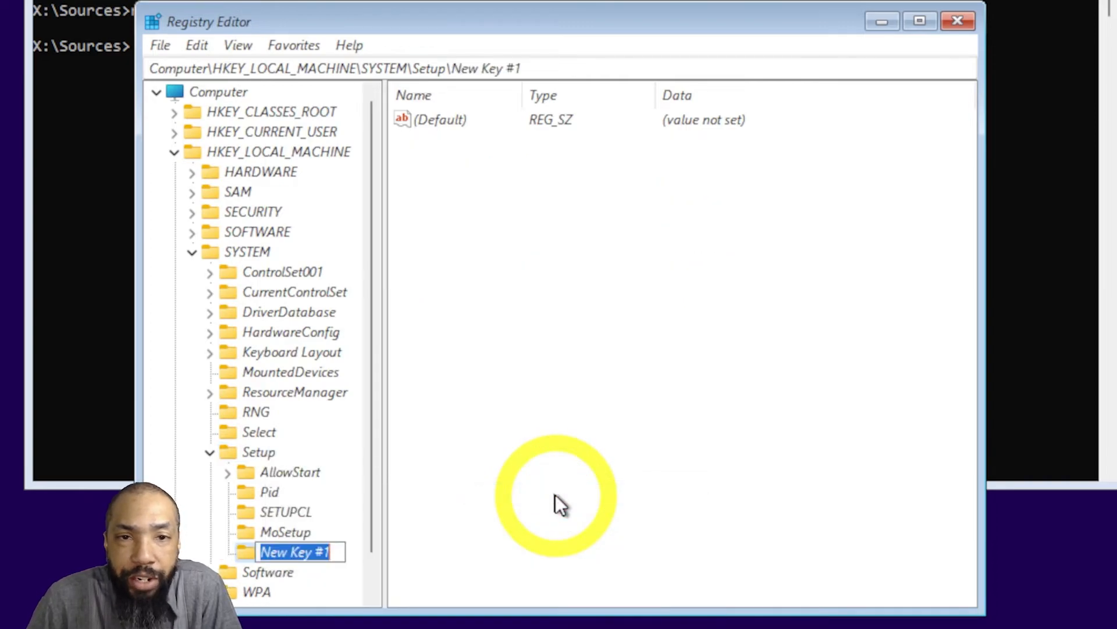
{"action": "type", "text": "LabConfig"}
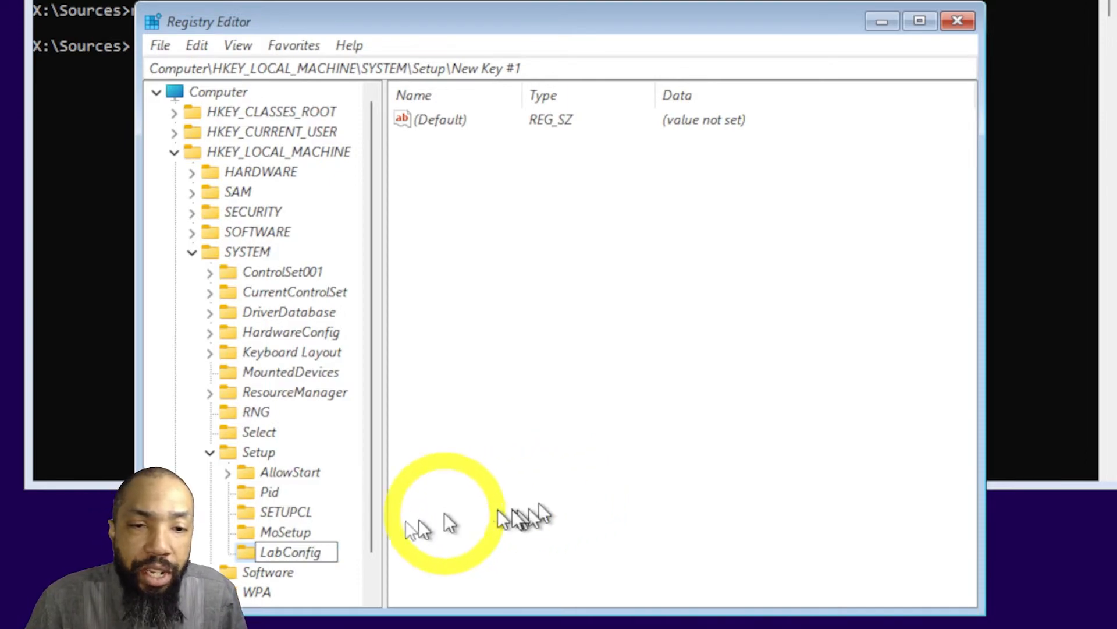
{"action": "left_click", "coordinate": [291, 552]}
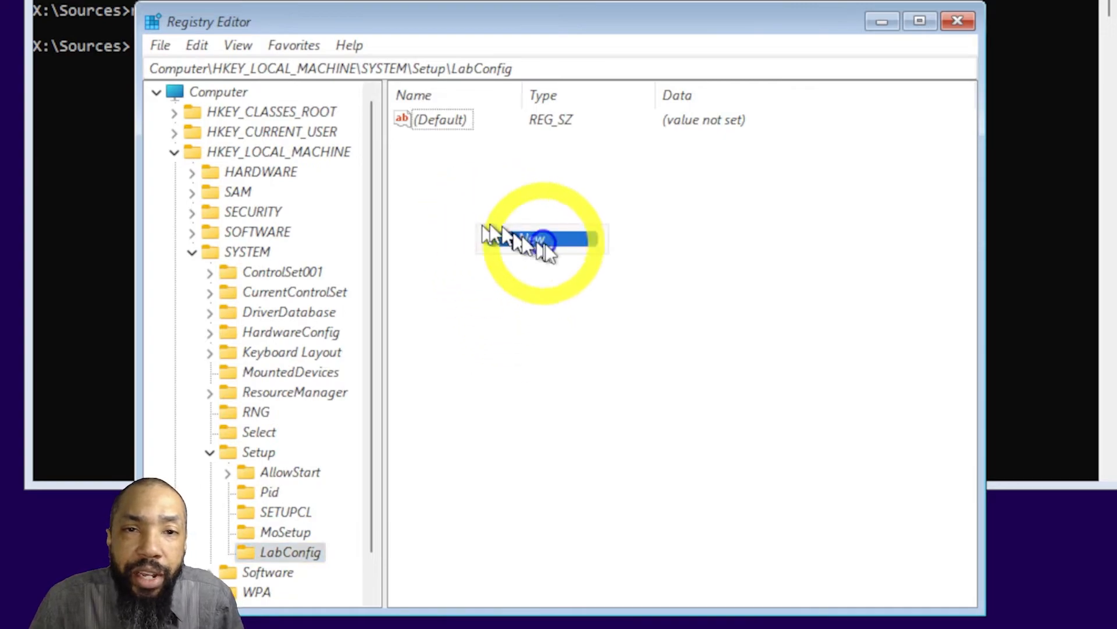
Step: Add a DWORD value named BypassTPMCheck inside LabConfig
{"action": "left_click", "coordinate": [540, 238]}
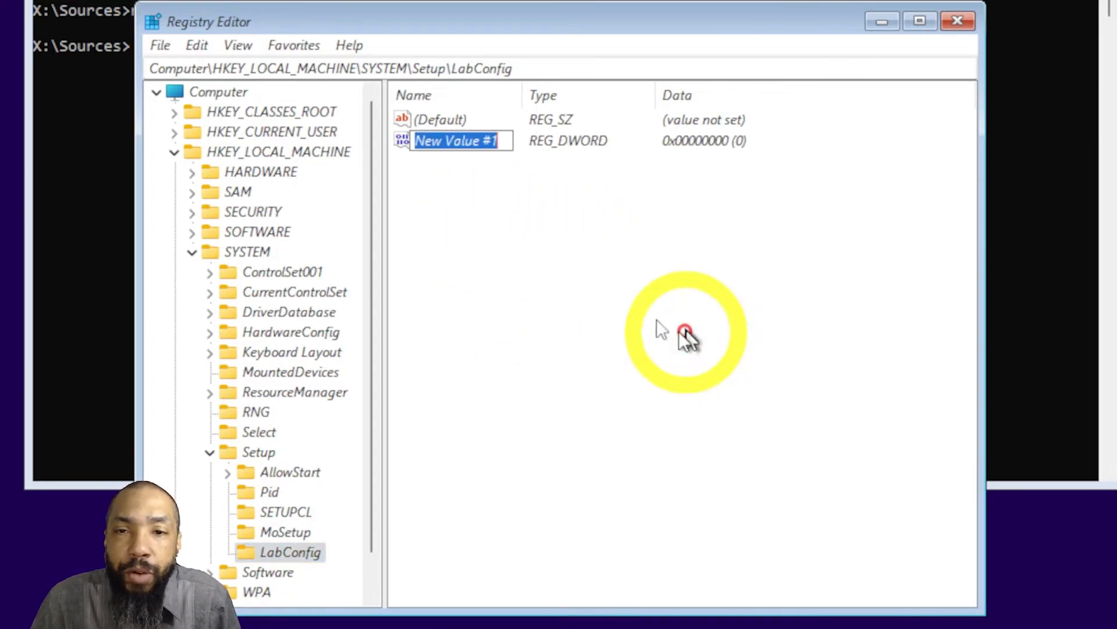
{"action": "mouse_move", "coordinate": [659, 328]}
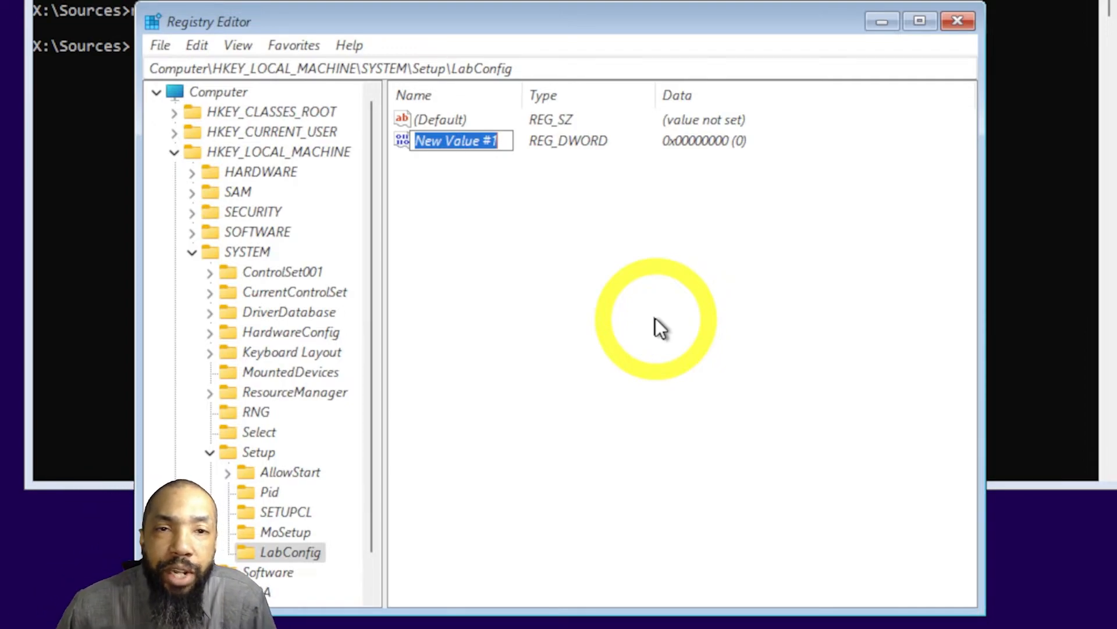
{"action": "type", "text": "Bypass"}
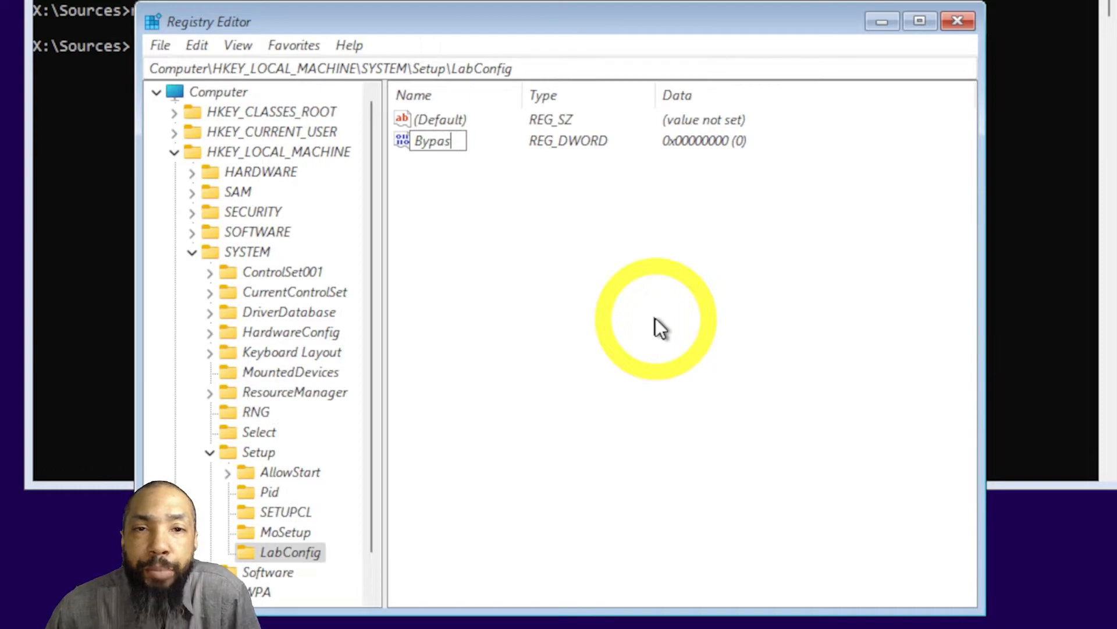
{"action": "type", "text": "TP"}
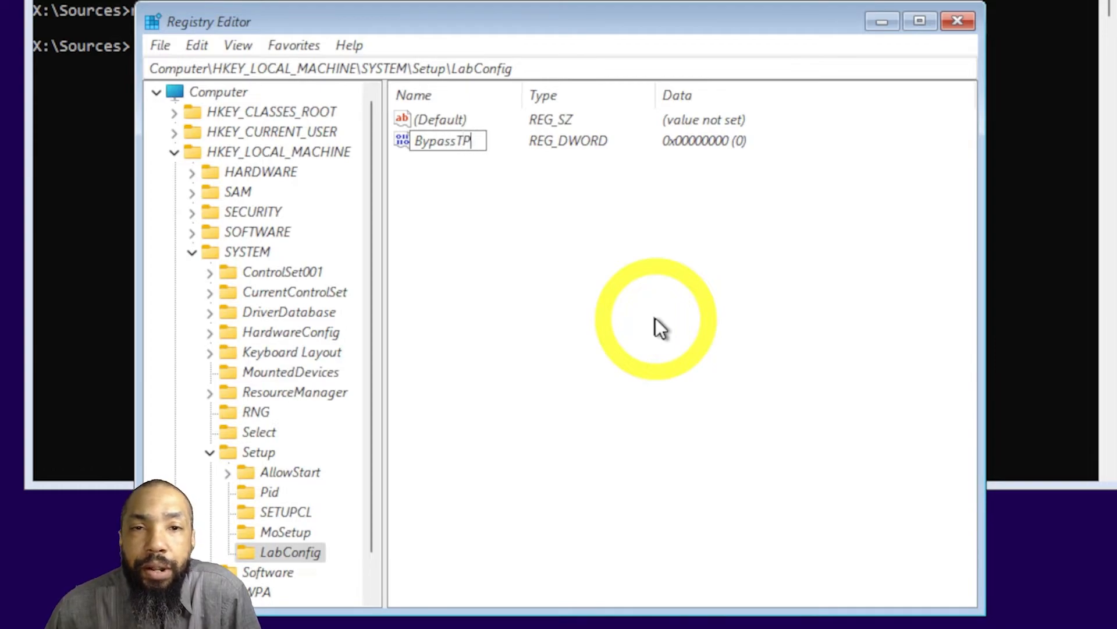
{"action": "type", "text": "MCheck"}
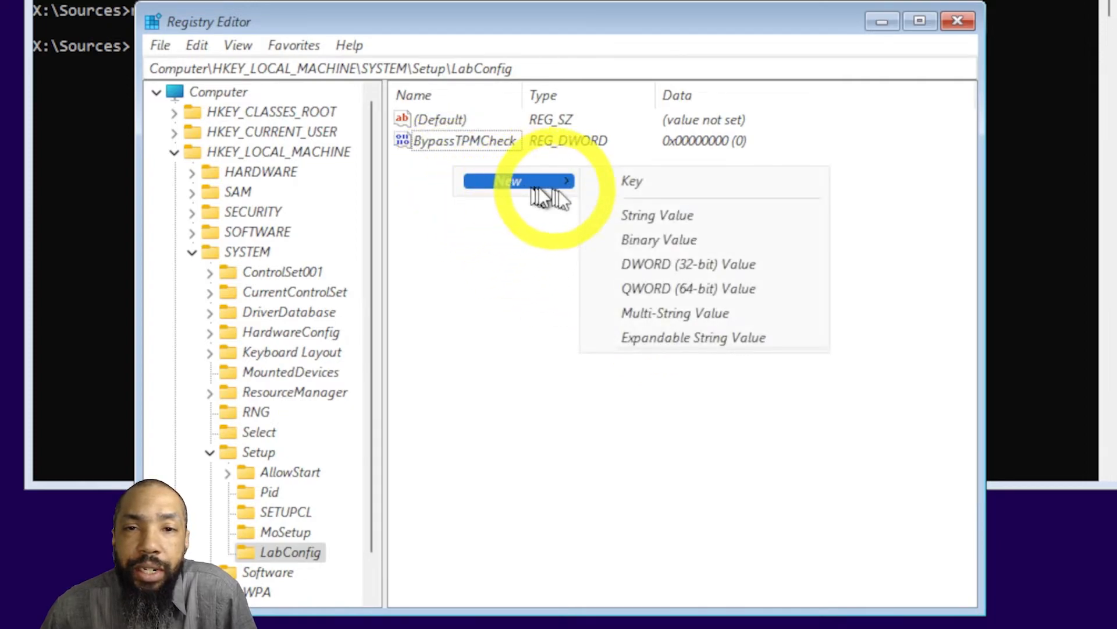
Step: Add a DWORD value named BypassRAMCheck to LabConfig
{"action": "left_click", "coordinate": [688, 264]}
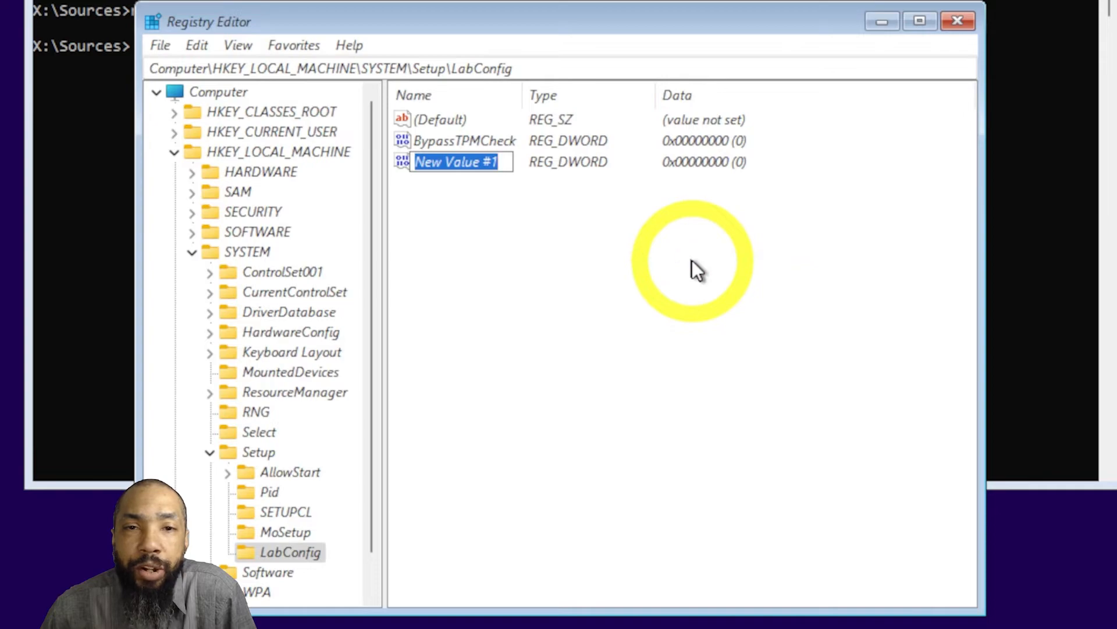
{"action": "type", "text": "BypassRAMChe"}
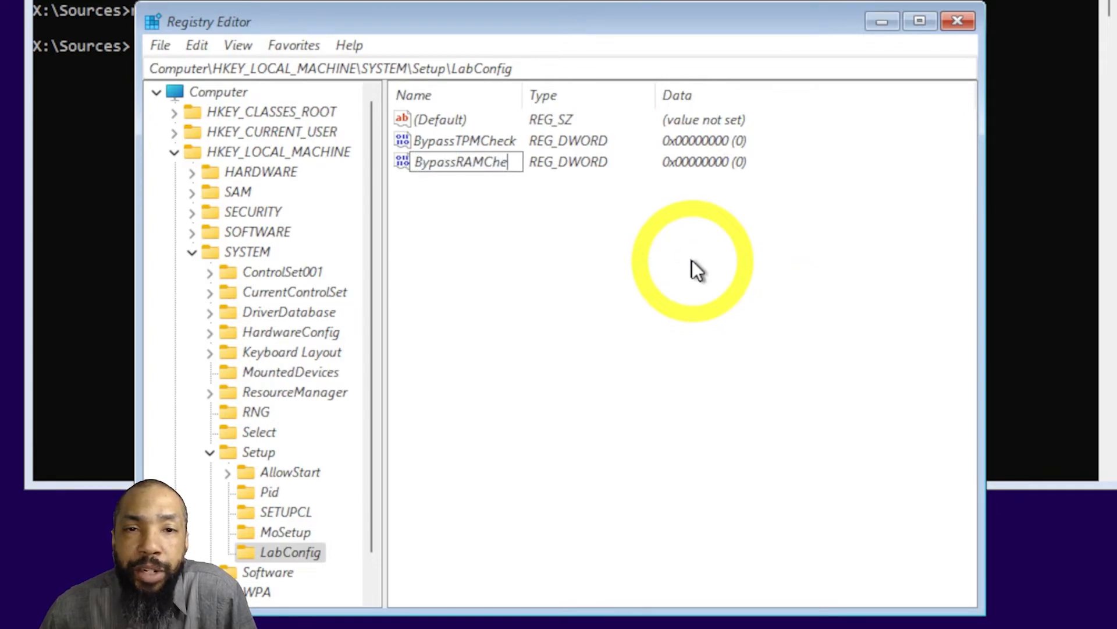
{"action": "type", "text": "ck"}
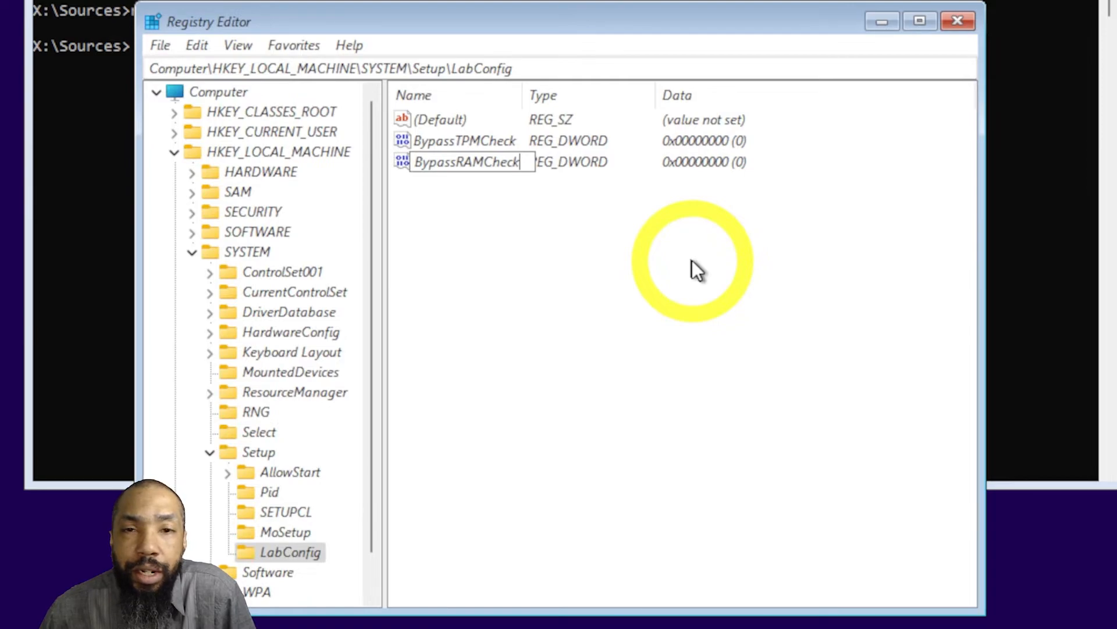
{"action": "key", "text": "enter"}
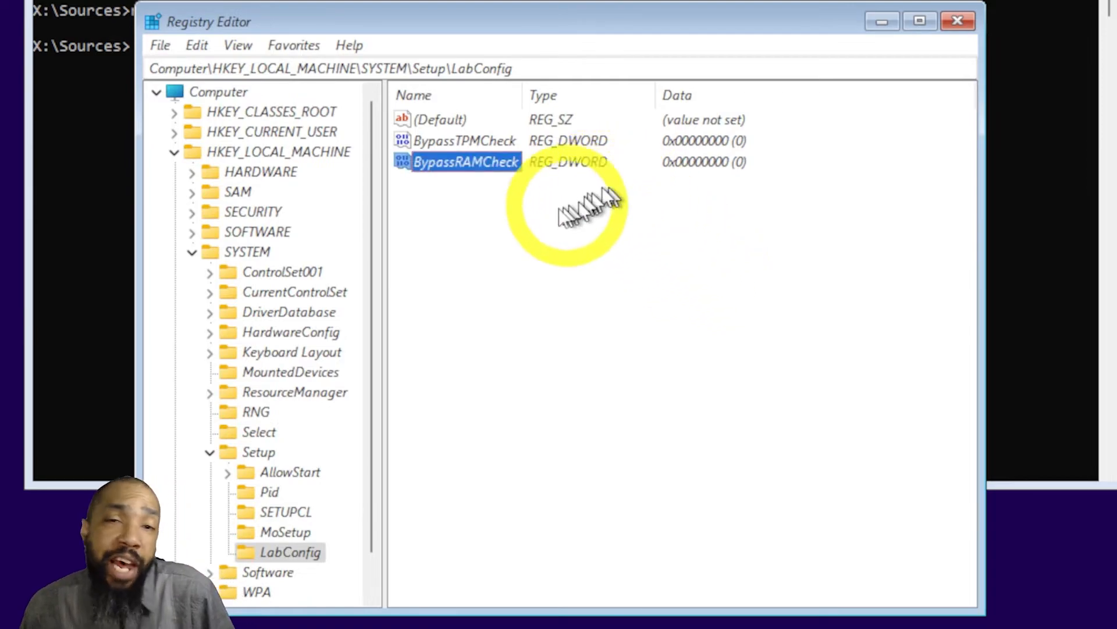
Step: Add a DWORD value named BypassSecureBootCheck to LabConfig
{"action": "right_click", "coordinate": [570, 222]}
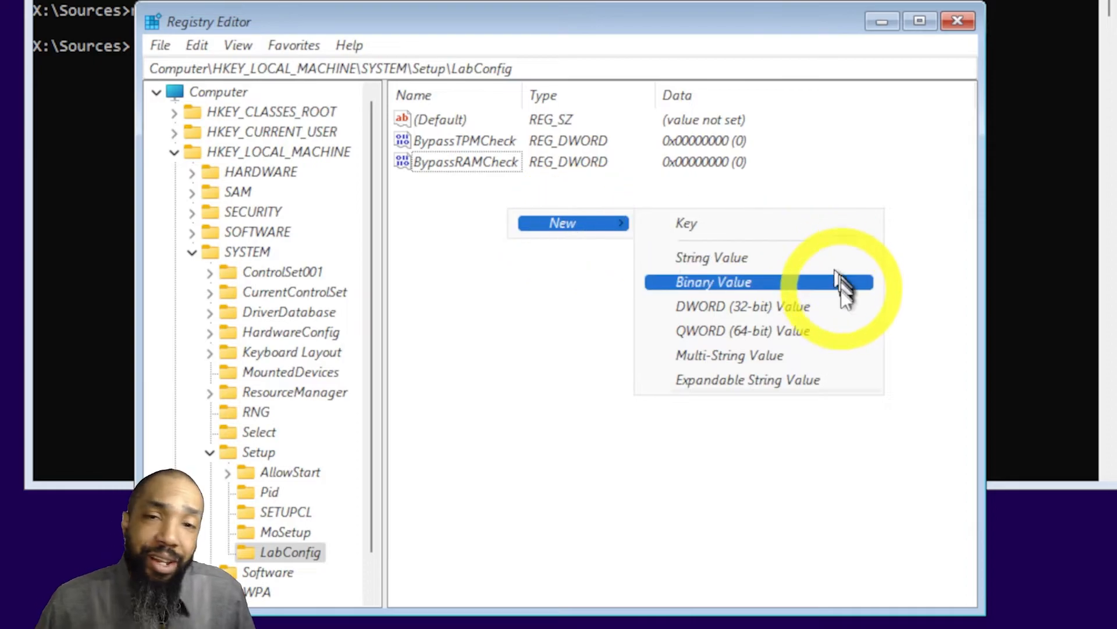
{"action": "left_click", "coordinate": [741, 306]}
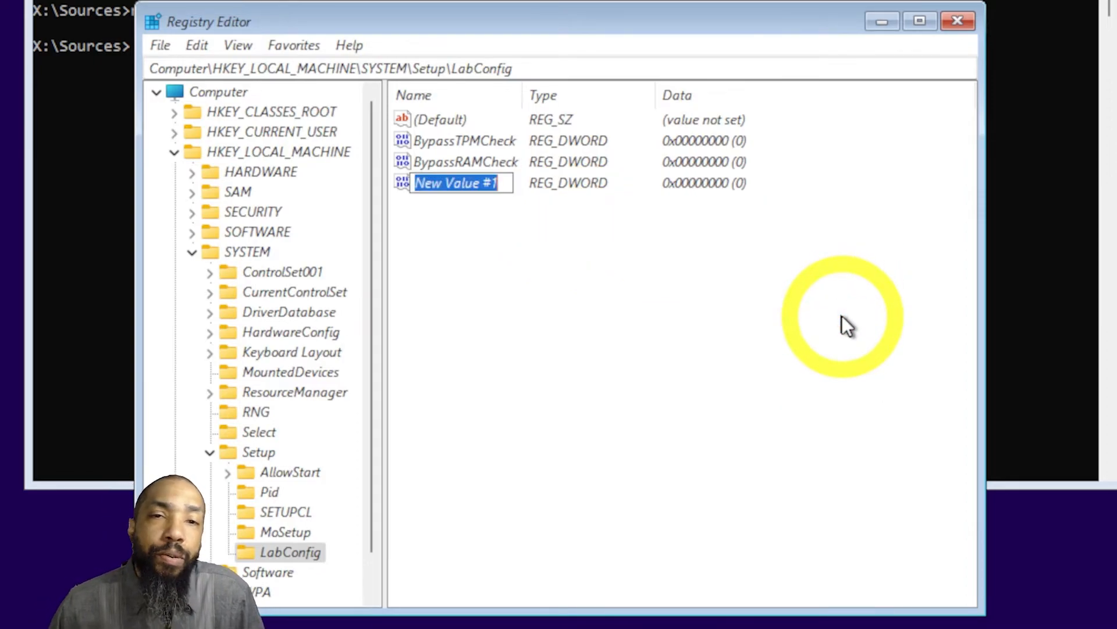
{"action": "type", "text": "Bypass"}
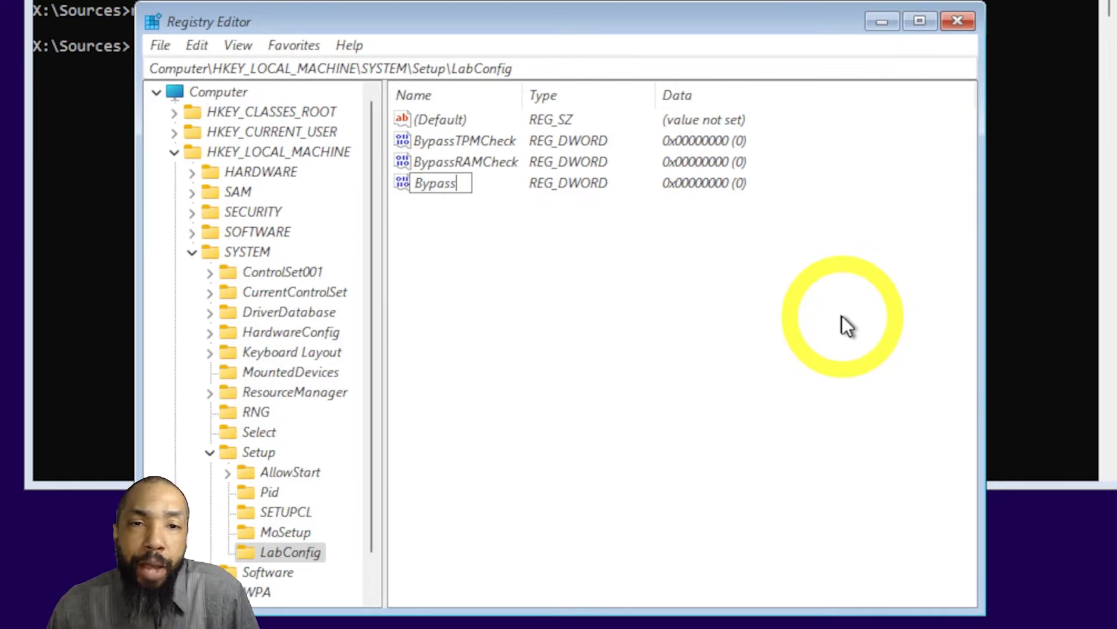
{"action": "type", "text": "Secure"}
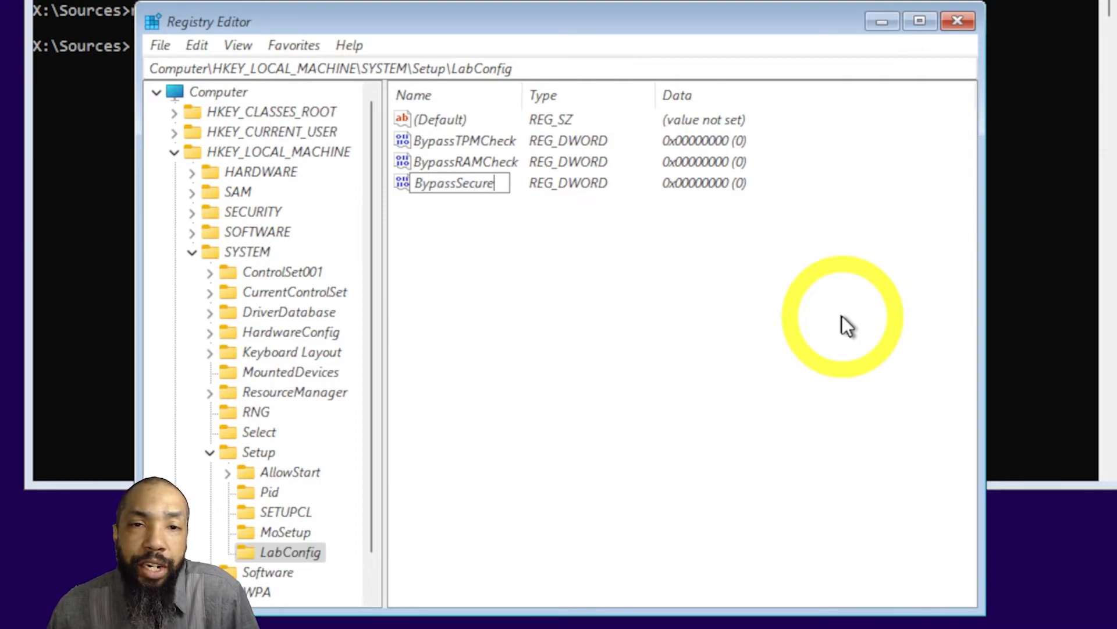
{"action": "type", "text": "BootCheck"}
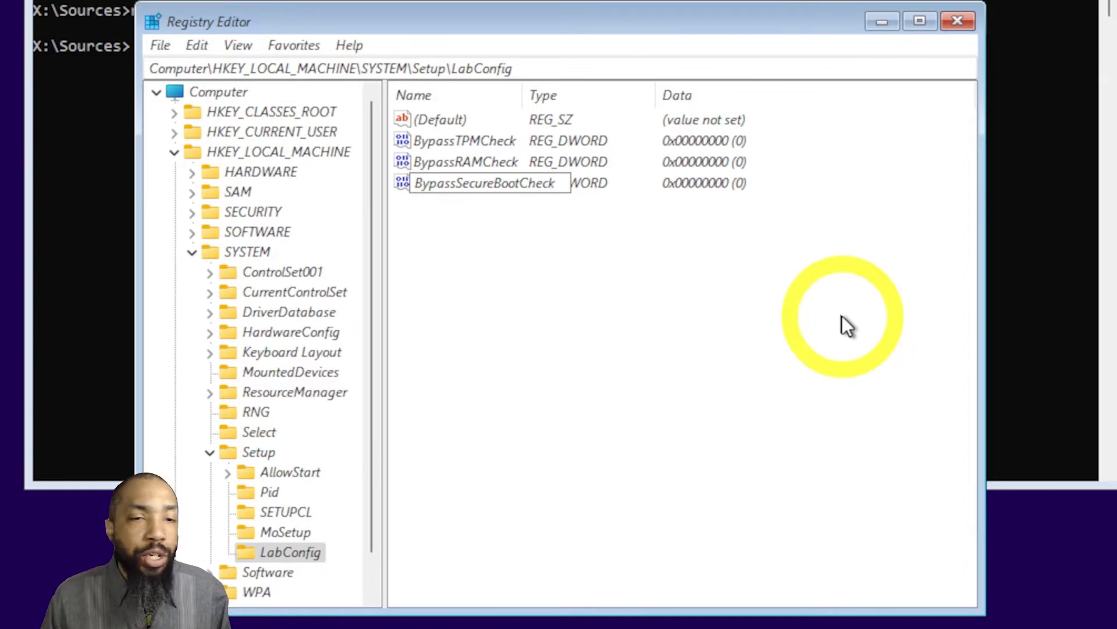
{"action": "left_click", "coordinate": [465, 141]}
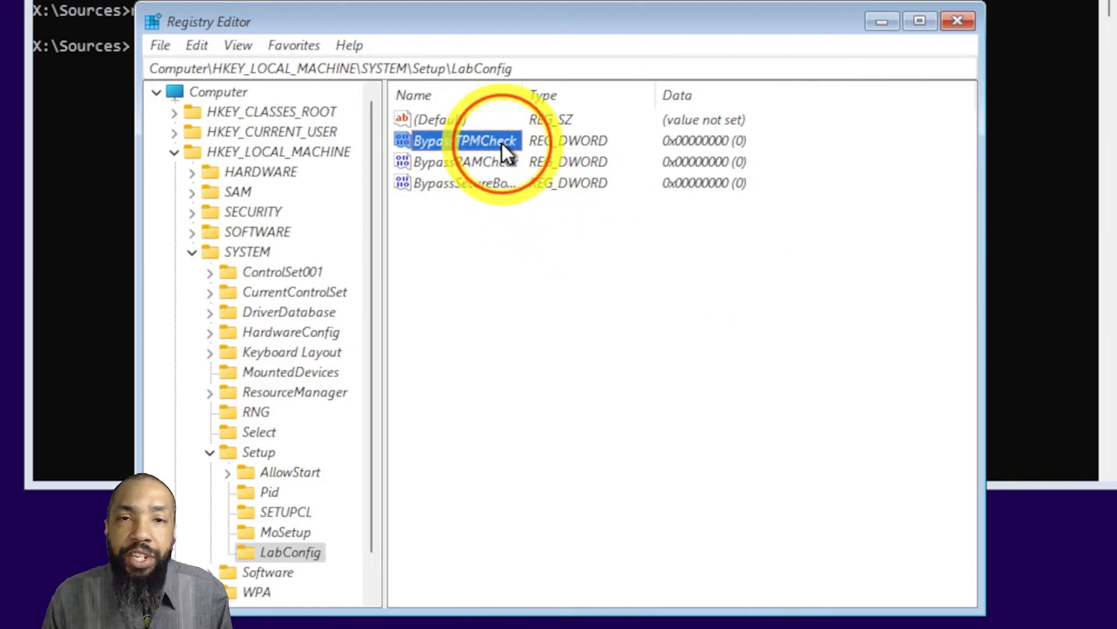
Step: Set the LabConfig Bypass DWORDs to 1, then select the MoSetup key to show its values
{"action": "double_click", "coordinate": [486, 141]}
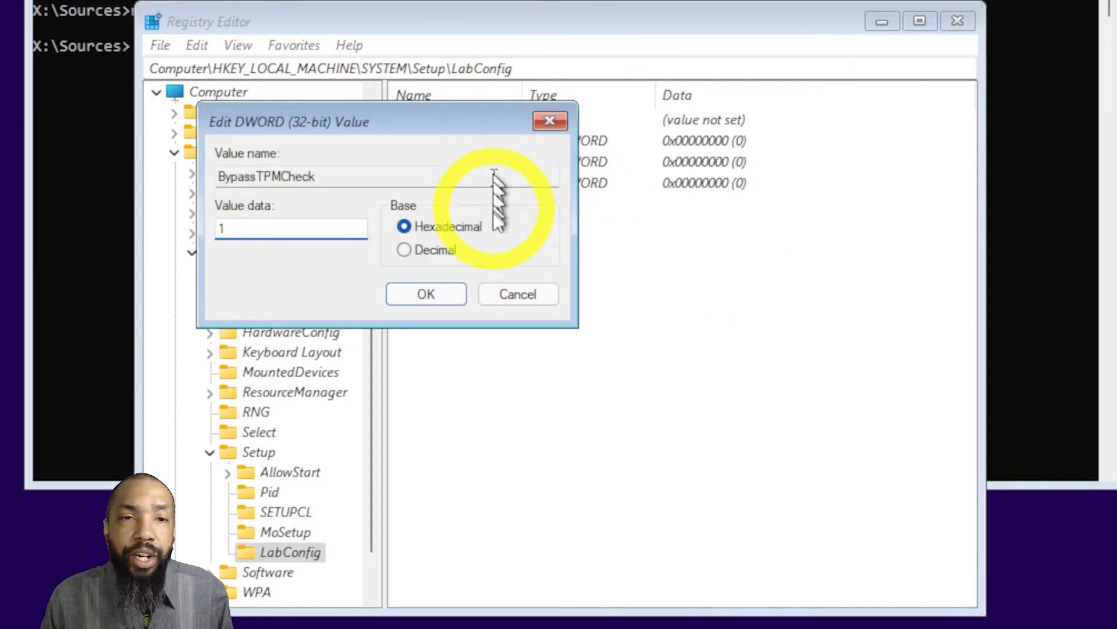
{"action": "left_click", "coordinate": [427, 293]}
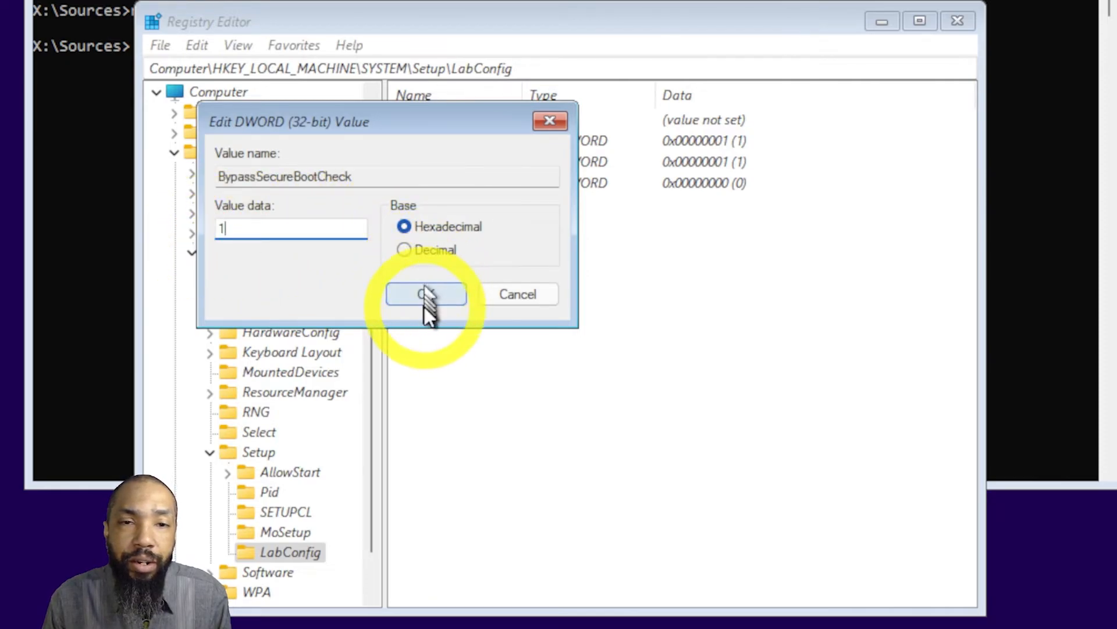
{"action": "left_click", "coordinate": [426, 293]}
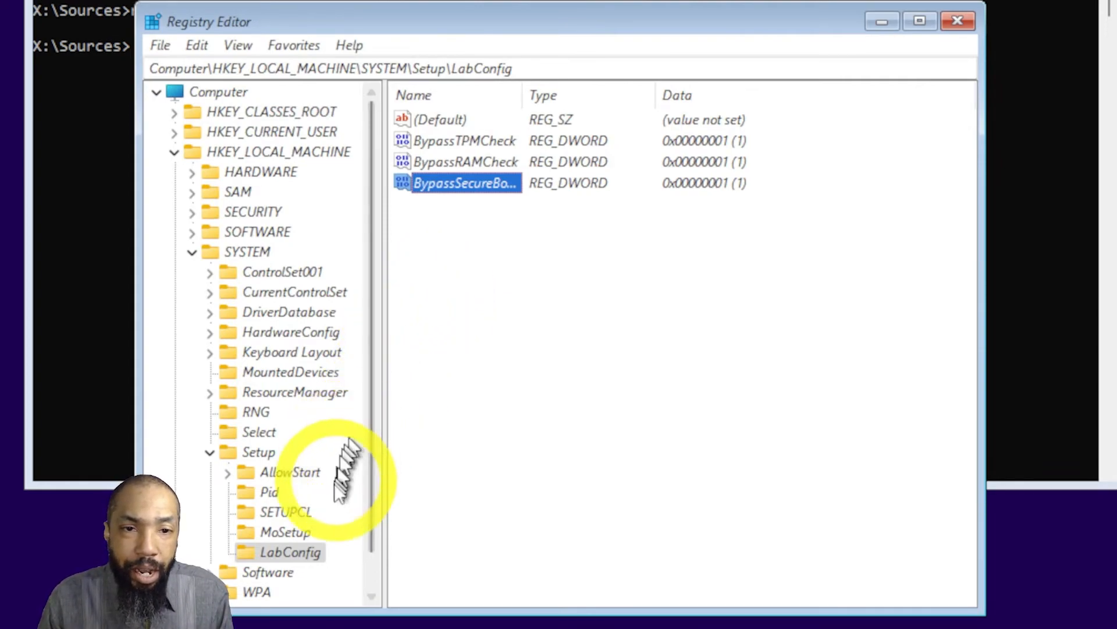
{"action": "left_click", "coordinate": [284, 532]}
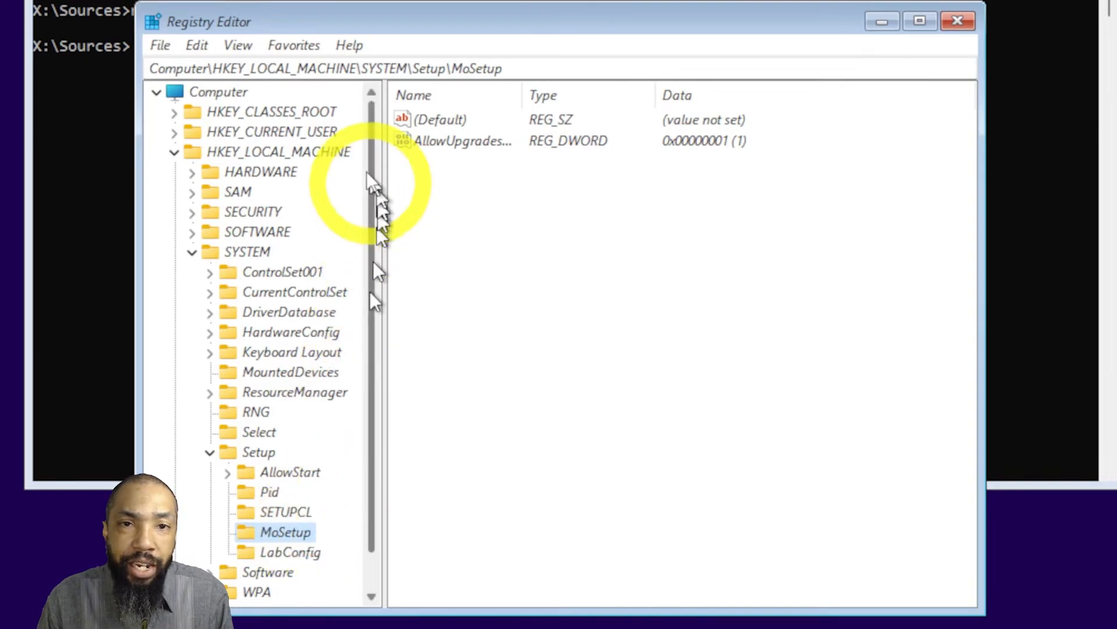
Step: Exit Registry Editor and close the 'This PC can't run Windows 11' notice to restart setup
{"action": "left_click", "coordinate": [160, 45]}
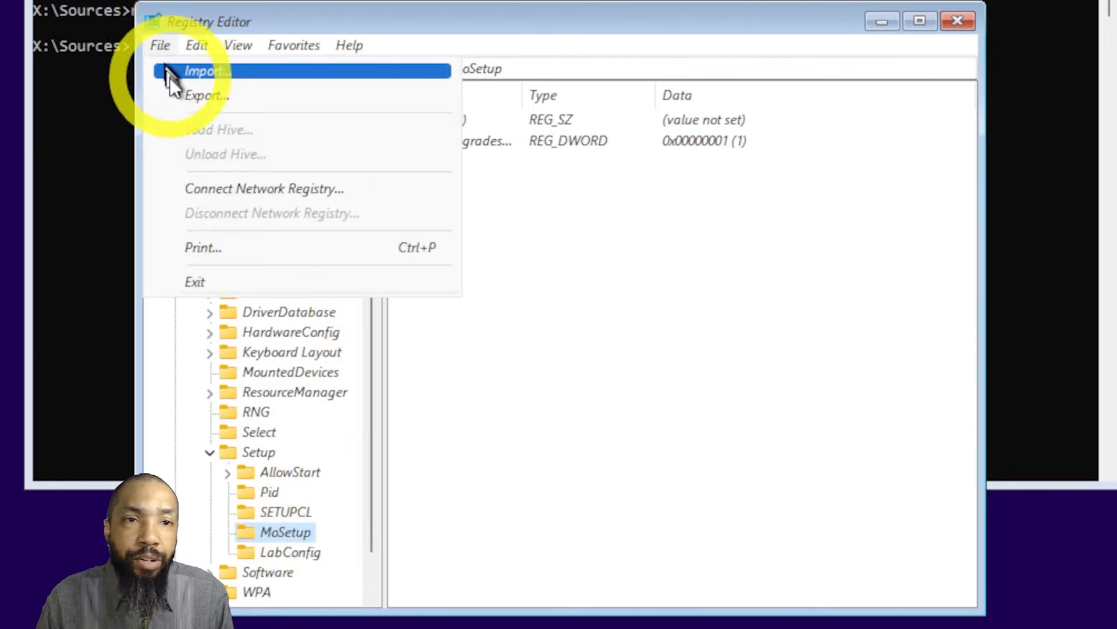
{"action": "mouse_move", "coordinate": [256, 282]}
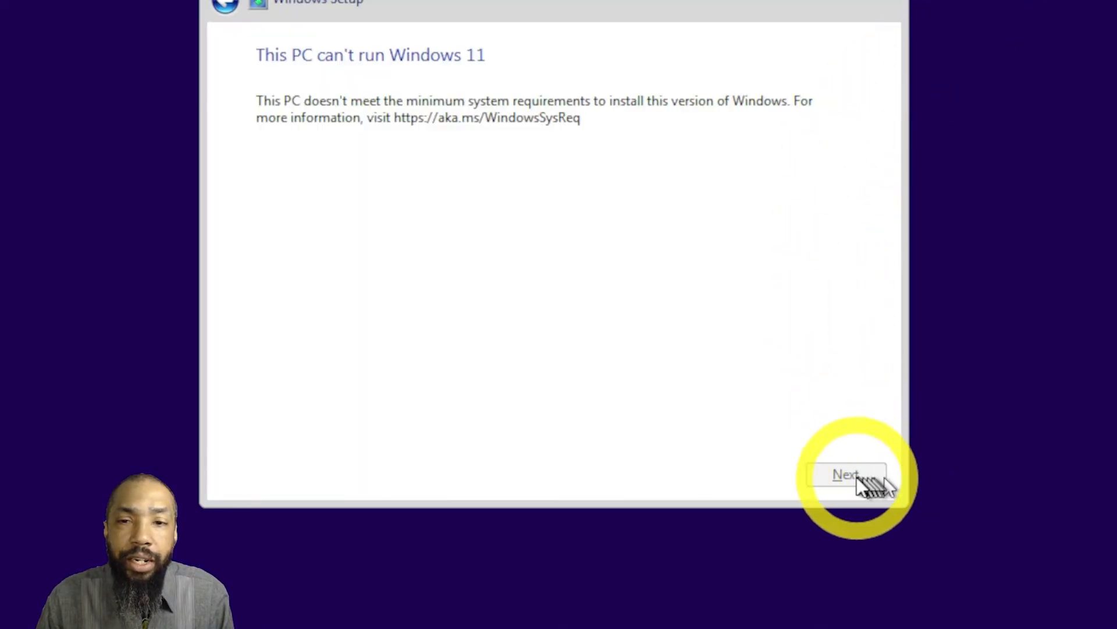
{"action": "mouse_move", "coordinate": [812, 18]}
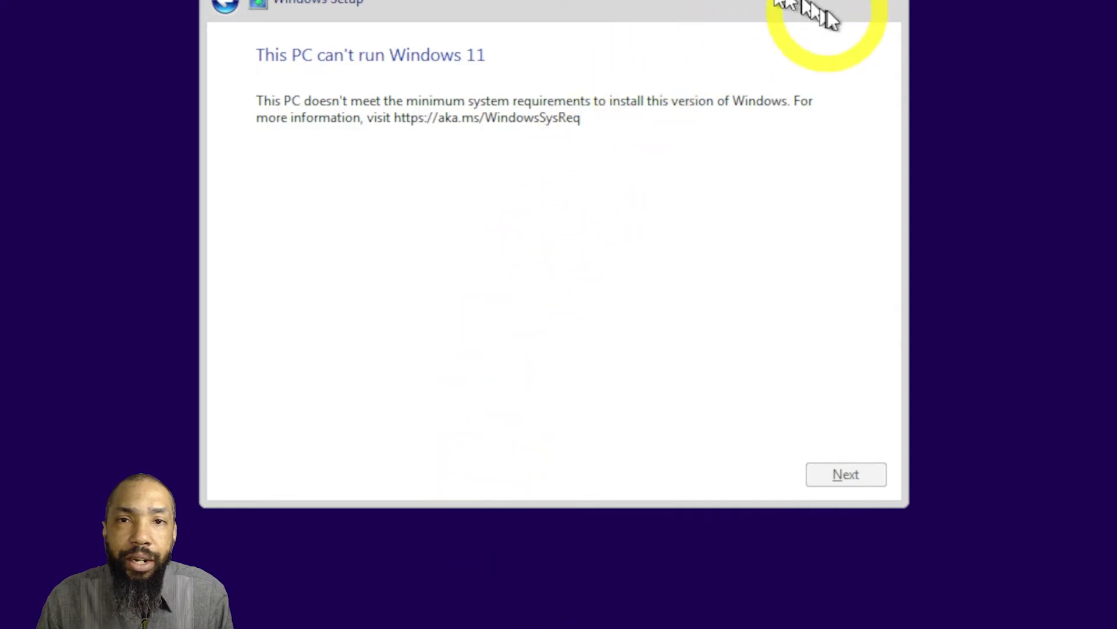
{"action": "left_click", "coordinate": [826, 14]}
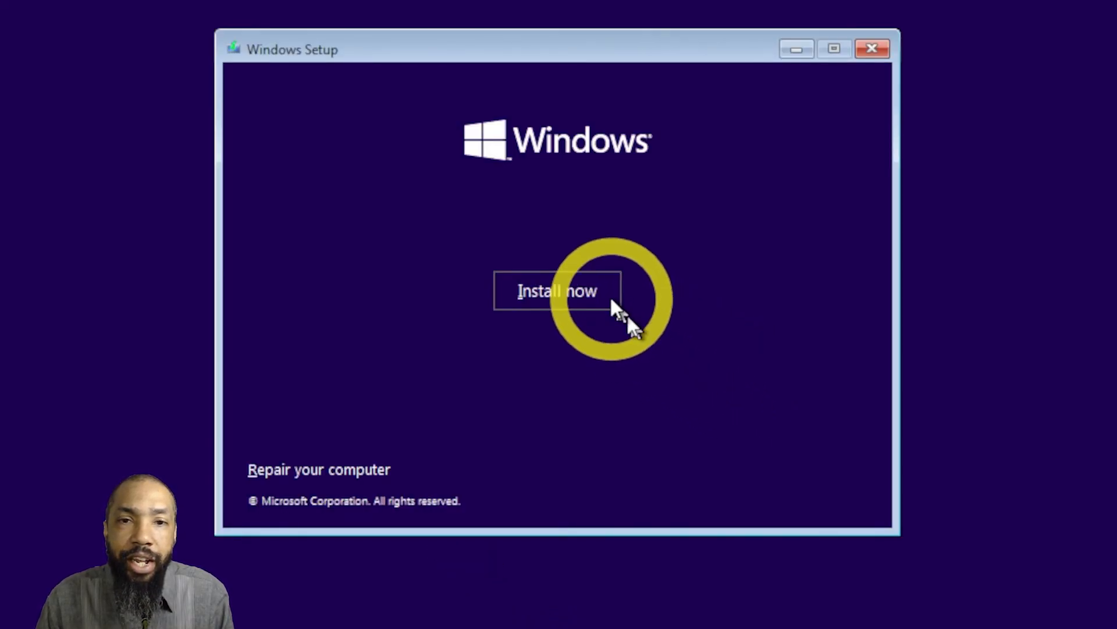
Step: Start installation without a product key and select Windows 11 Pro as the edition
{"action": "left_click", "coordinate": [556, 291]}
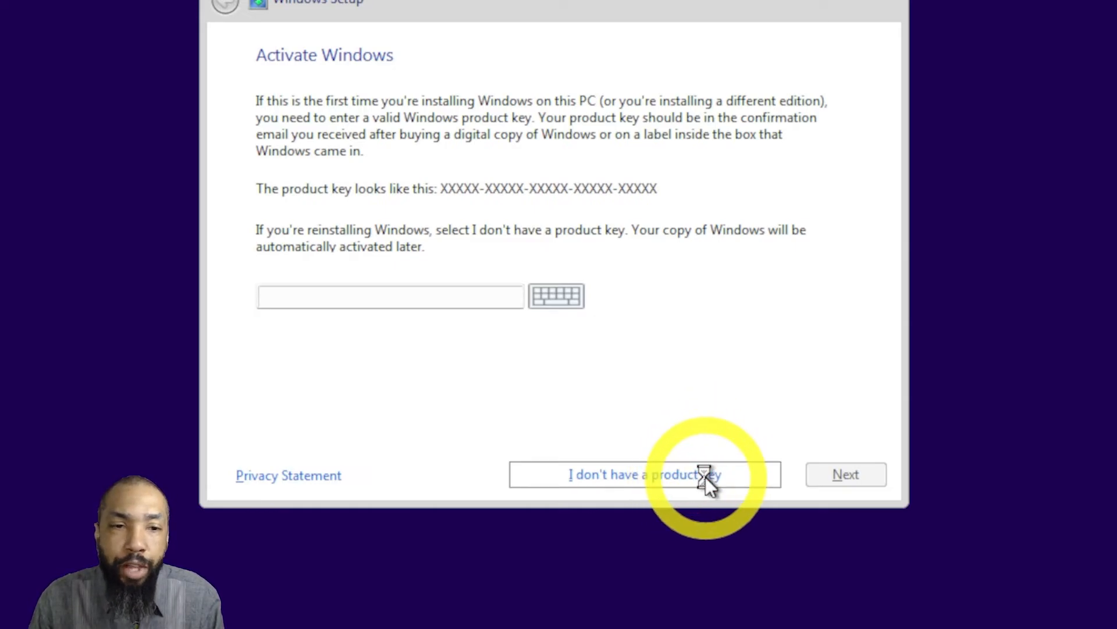
{"action": "left_click", "coordinate": [637, 474]}
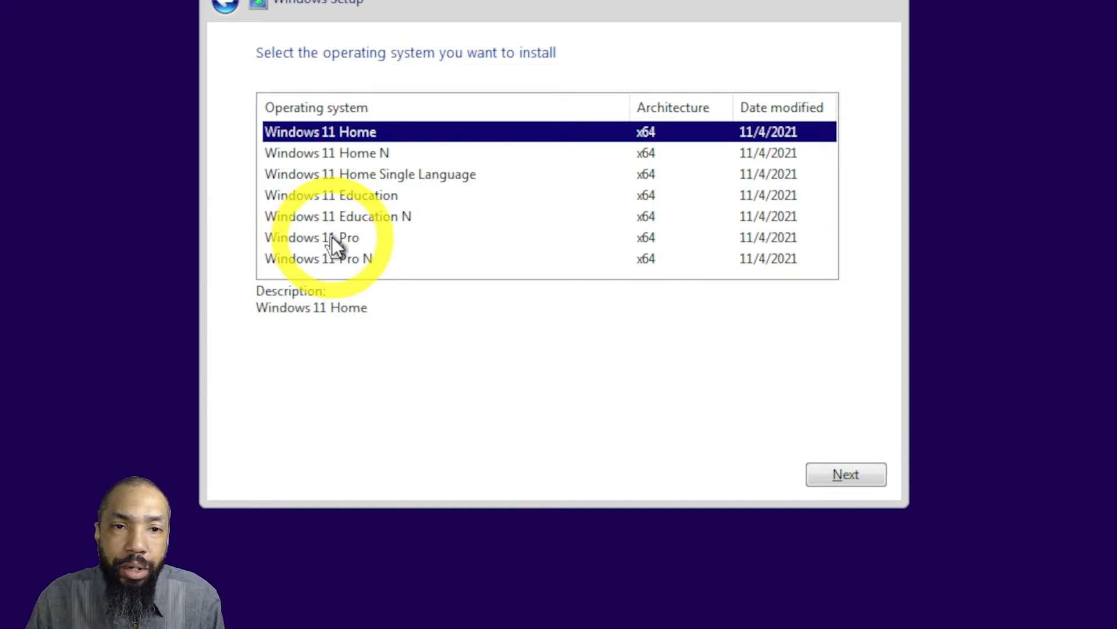
{"action": "left_click", "coordinate": [312, 238]}
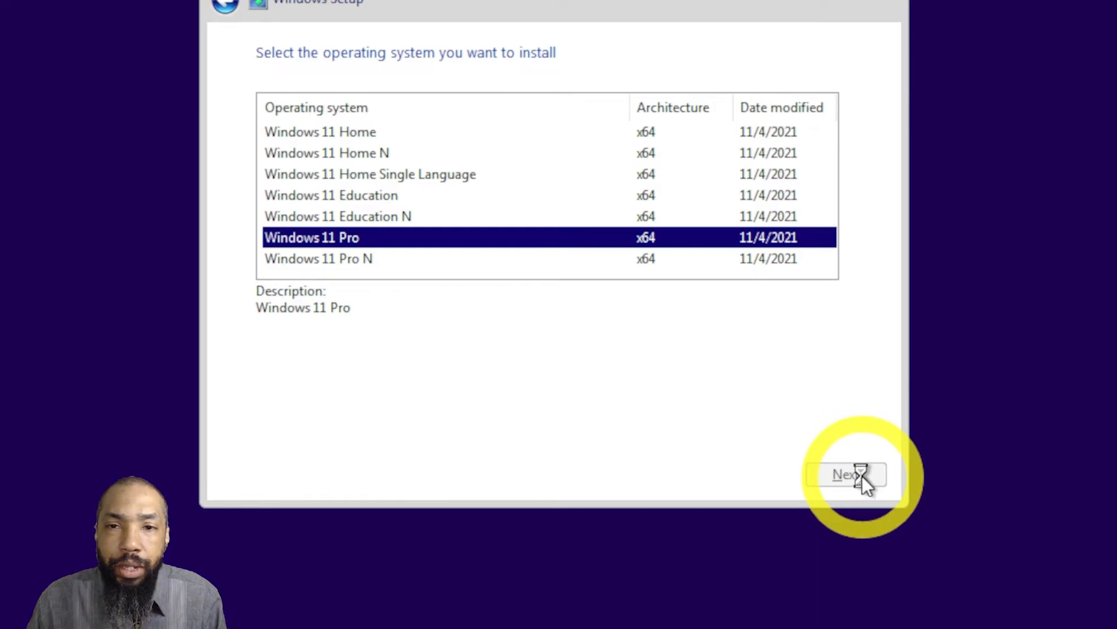
{"action": "left_click", "coordinate": [848, 474]}
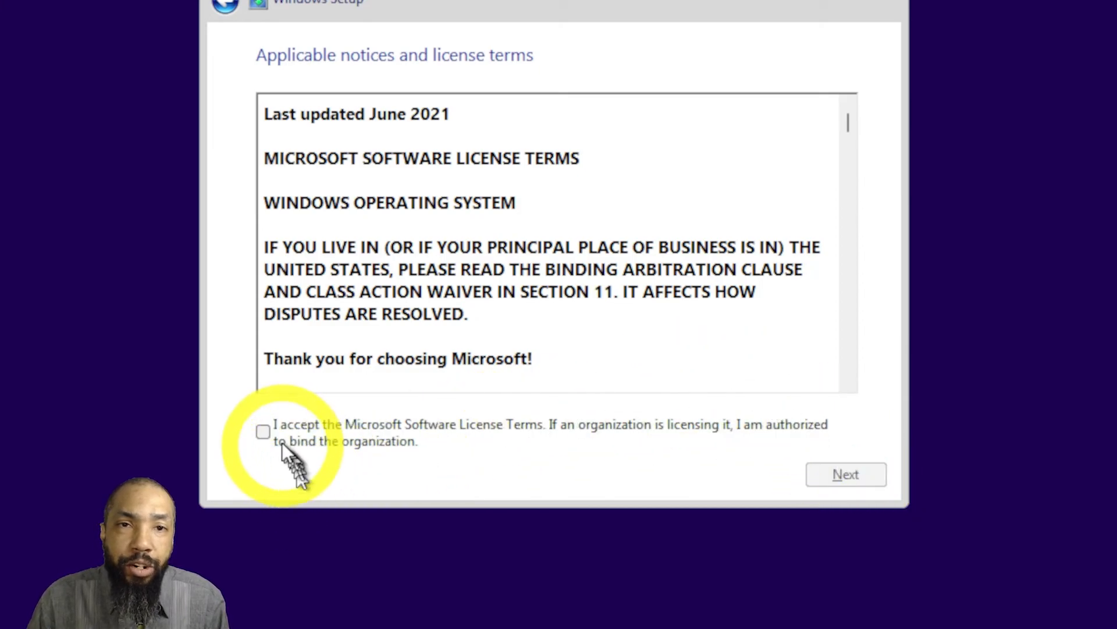
Step: Accept the Microsoft Software License Terms and continue to the installation type
{"action": "left_click", "coordinate": [264, 432]}
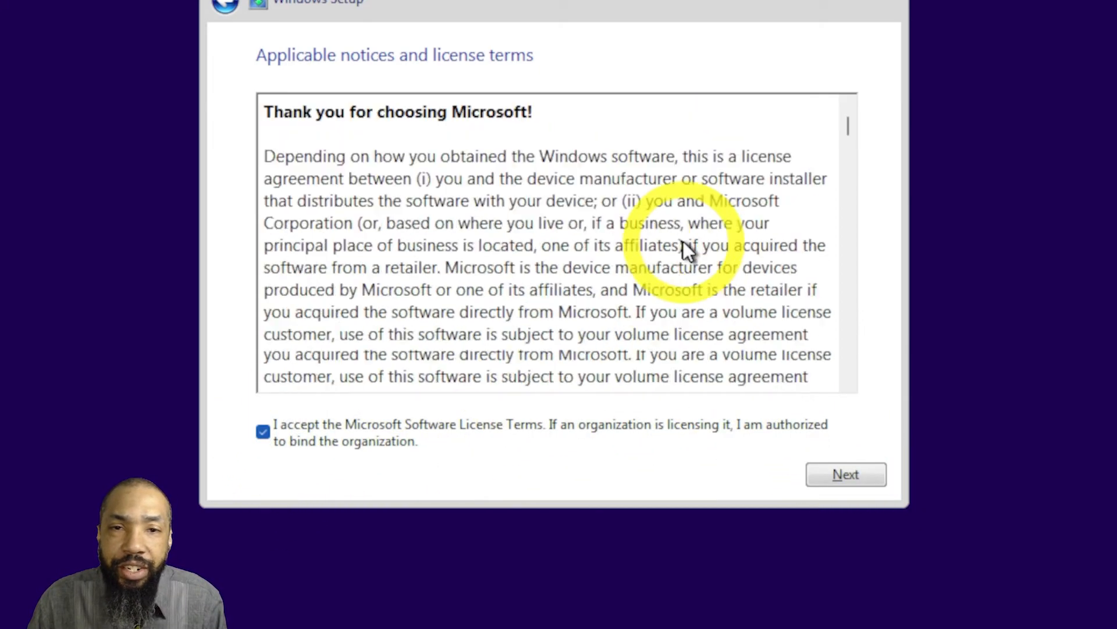
{"action": "scroll", "scroll_direction": "down", "scroll_amount": 3}
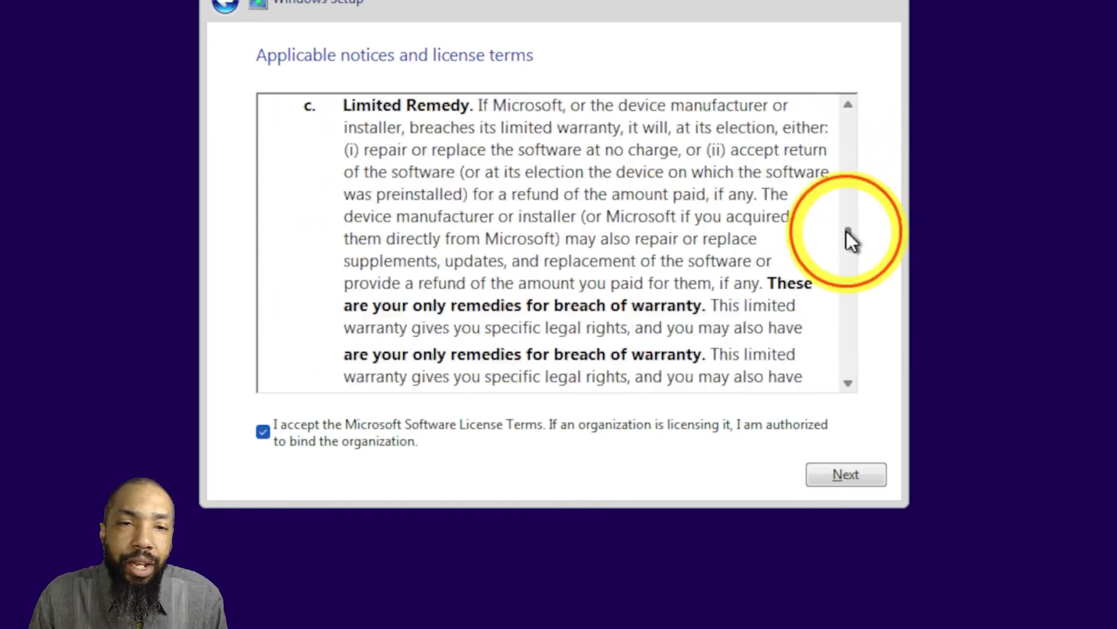
{"action": "scroll", "scroll_direction": "down", "scroll_amount": 3}
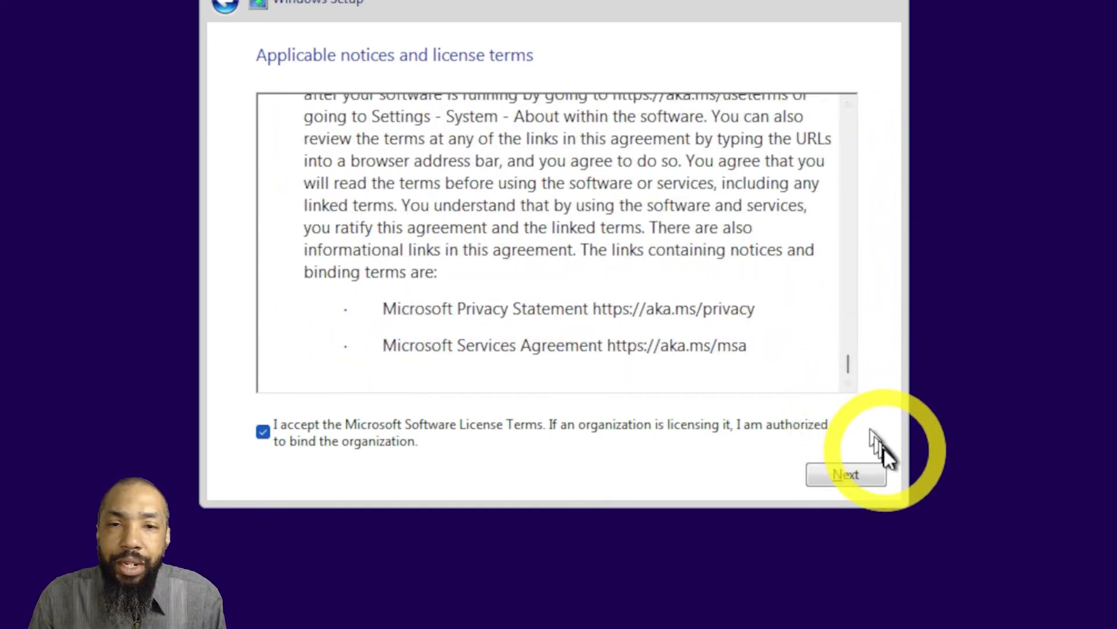
{"action": "left_click", "coordinate": [846, 475]}
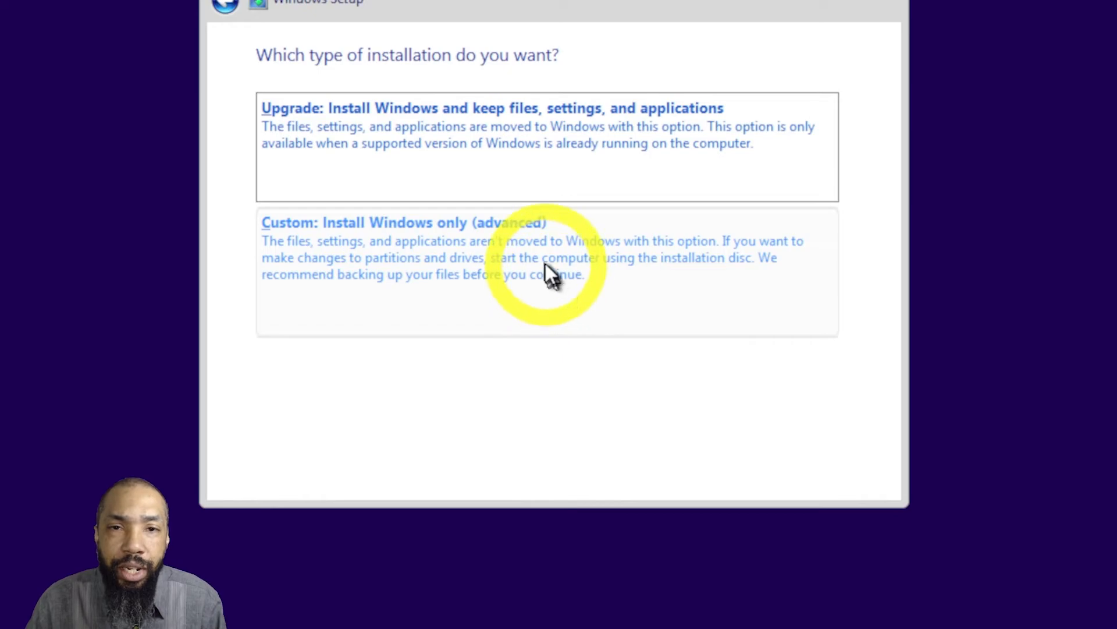
Step: Choose Custom: Install Windows only and install onto Drive 0's 300 GB unallocated space
{"action": "left_click", "coordinate": [403, 221]}
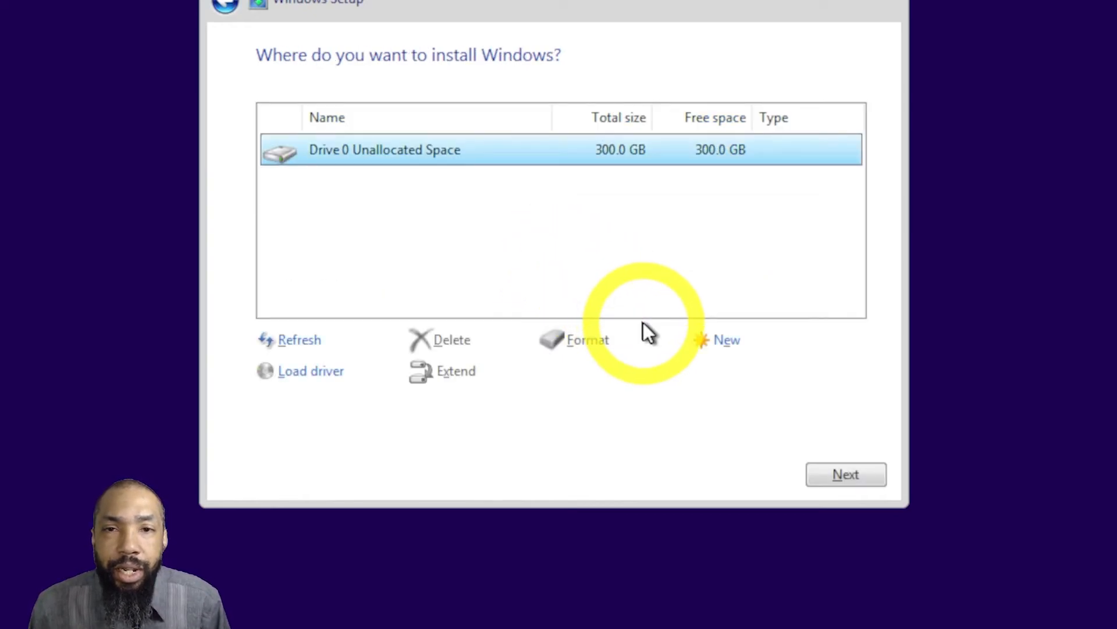
{"action": "left_click", "coordinate": [847, 474]}
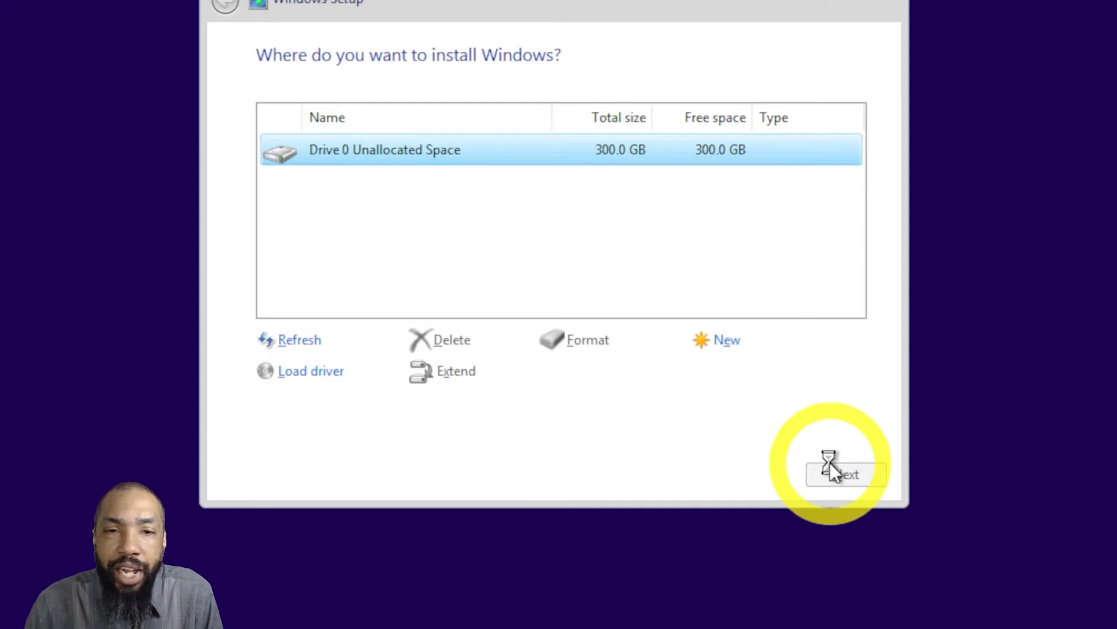
{"action": "left_click", "coordinate": [847, 474]}
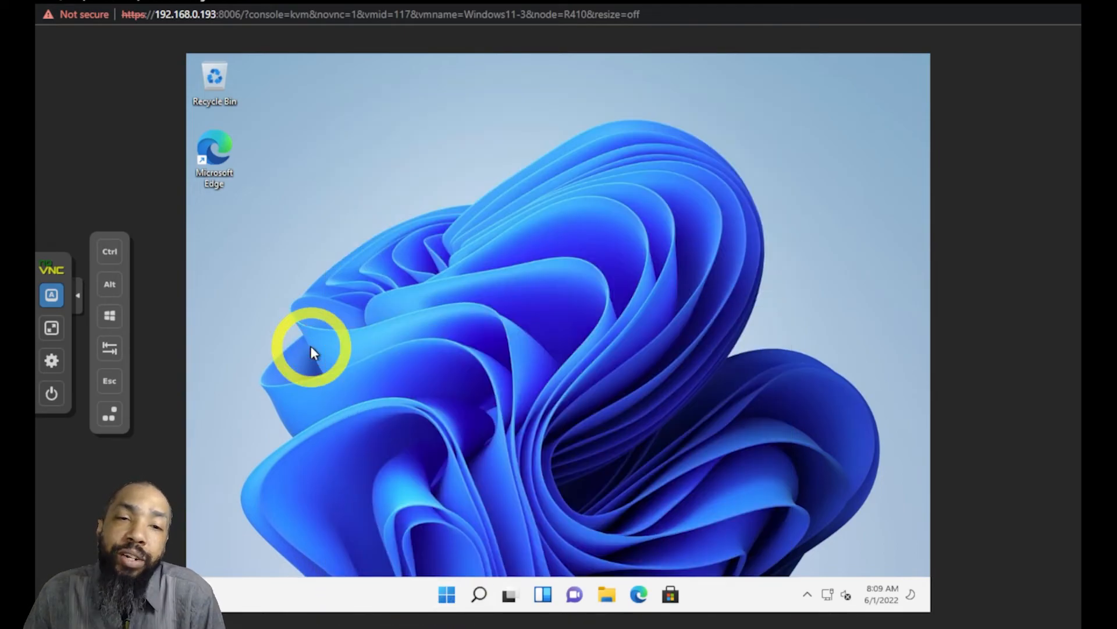
{"action": "mouse_move", "coordinate": [756, 570]}
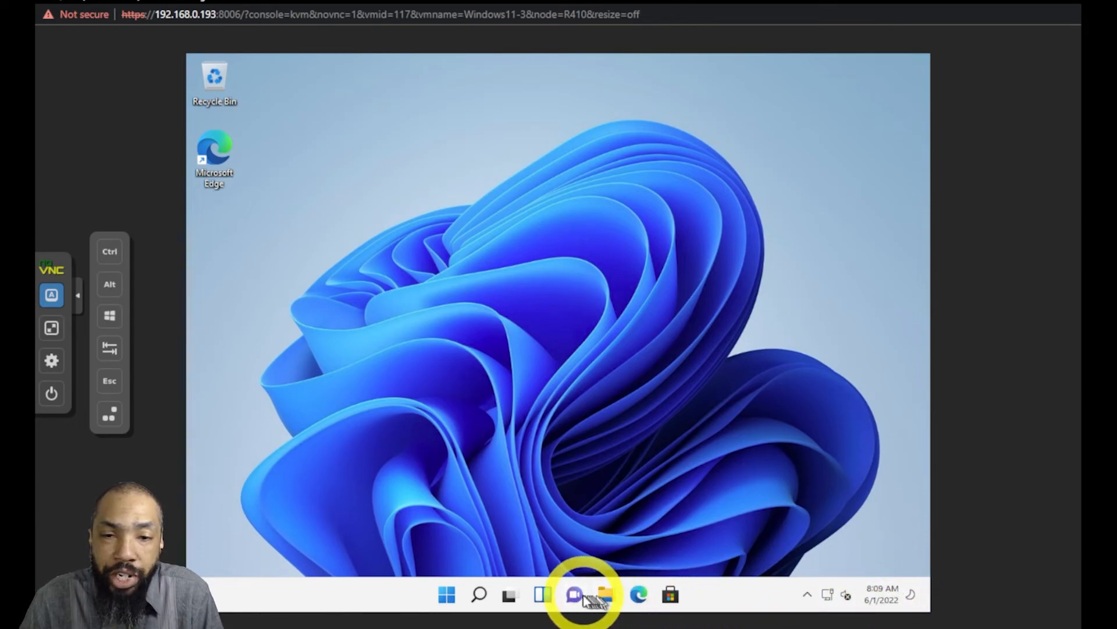
{"action": "mouse_move", "coordinate": [573, 594]}
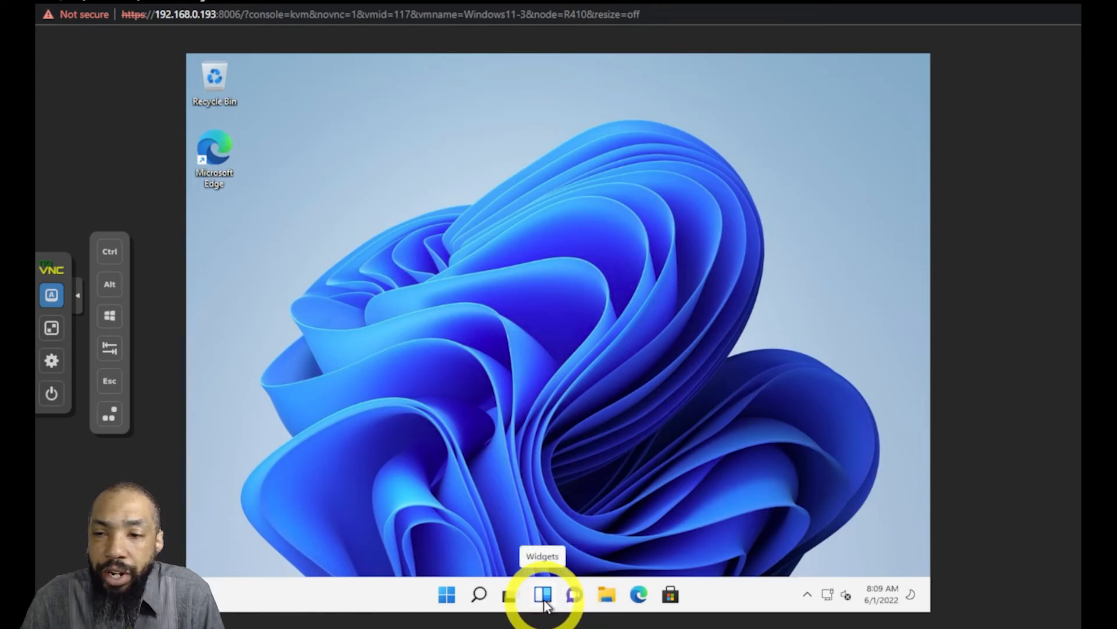
{"action": "left_click", "coordinate": [544, 594]}
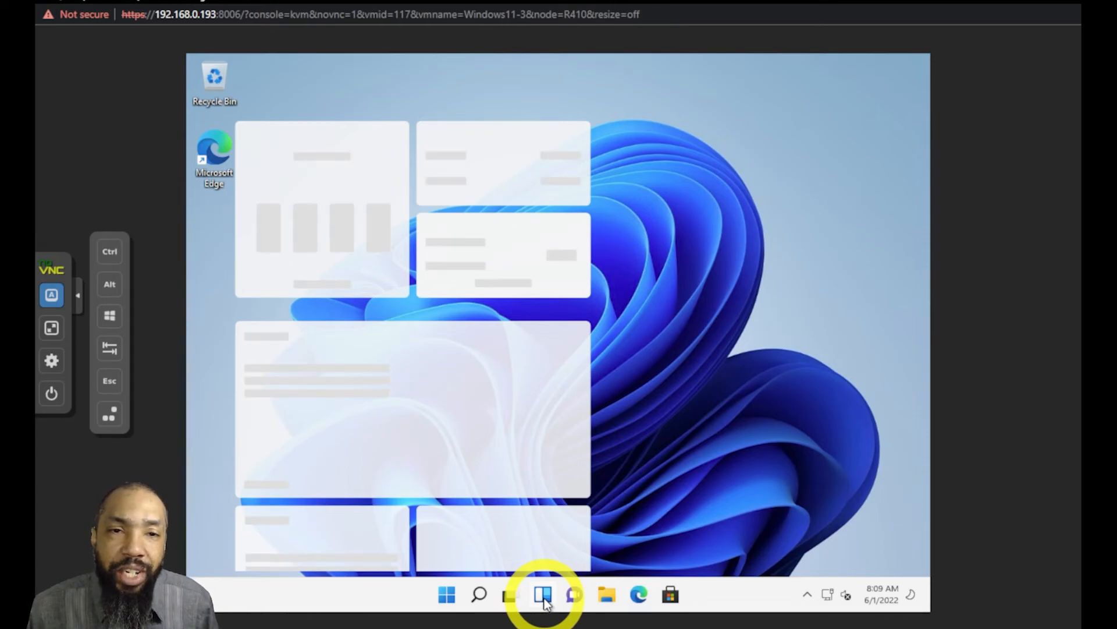
{"action": "left_click", "coordinate": [543, 593]}
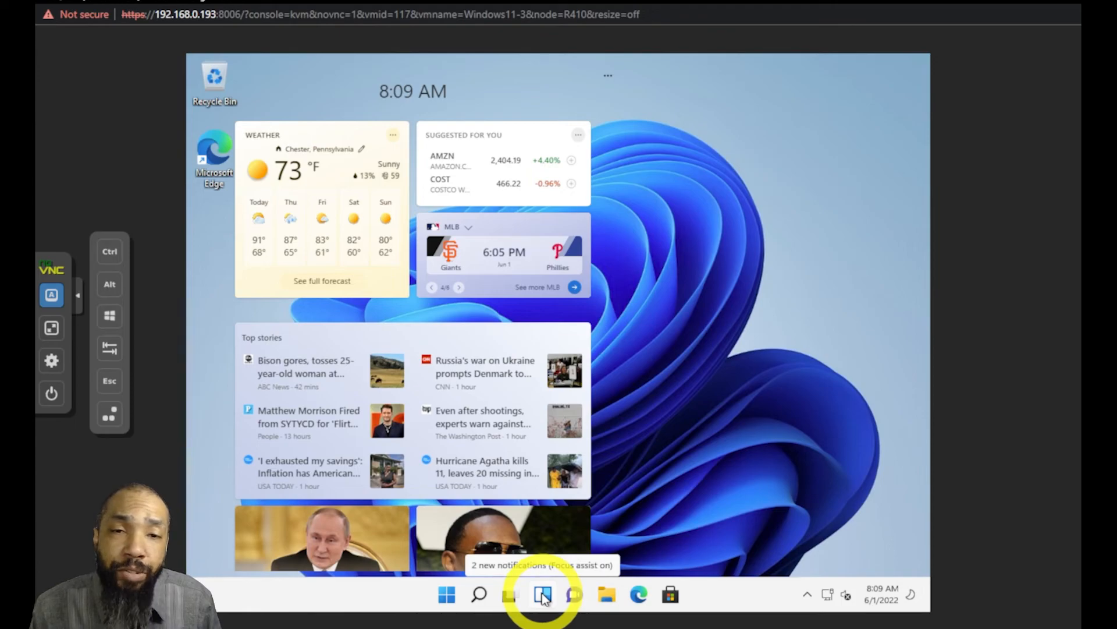
{"action": "scroll", "scroll_direction": "down", "scroll_amount": 3}
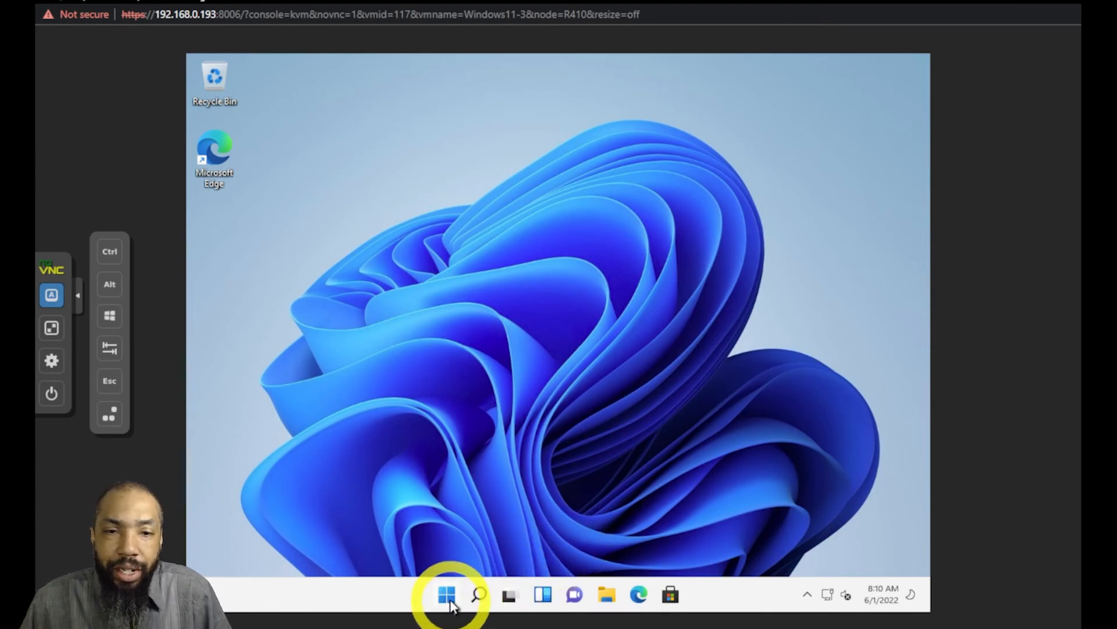
Step: Open the Windows 11 Start menu from the taskbar in the noVNC console
{"action": "left_click", "coordinate": [447, 594]}
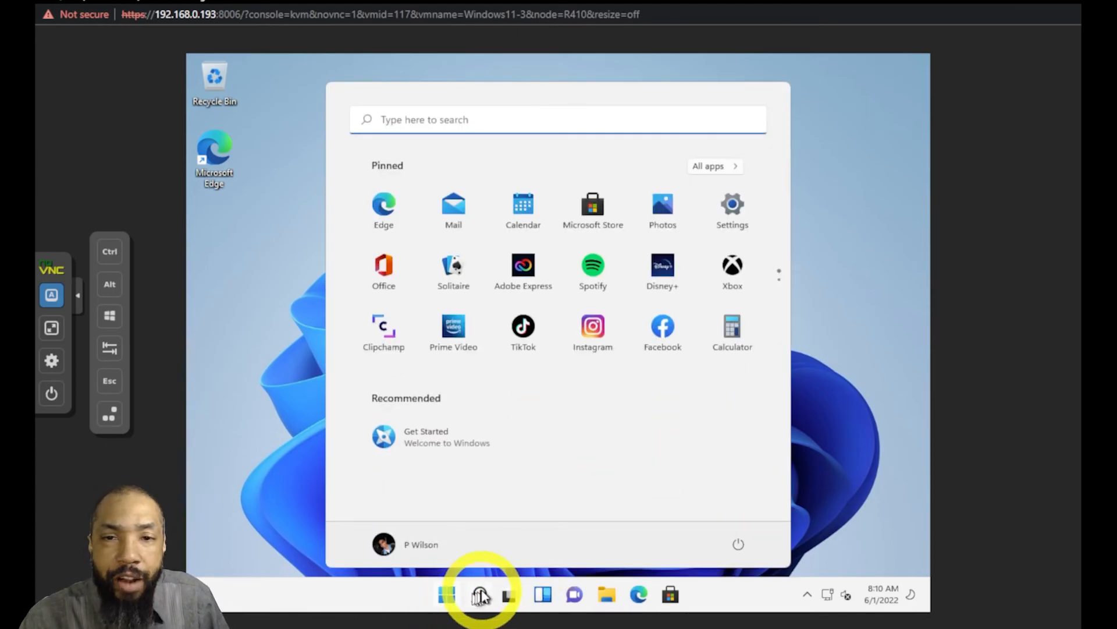